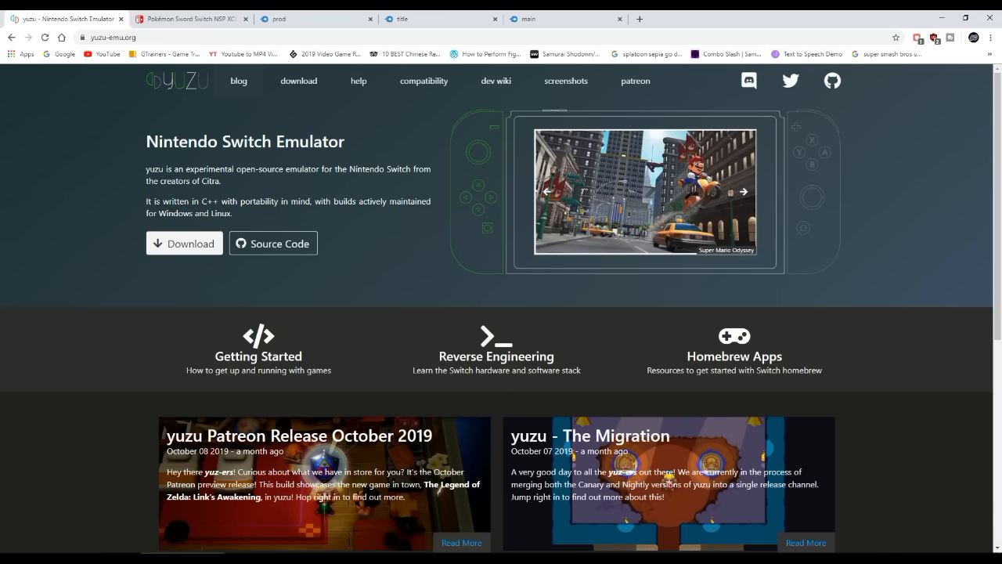
# Cycle through ten featured game screenshots in the yuzu-emu.org home page carousel.
pyautogui.click(743, 191)
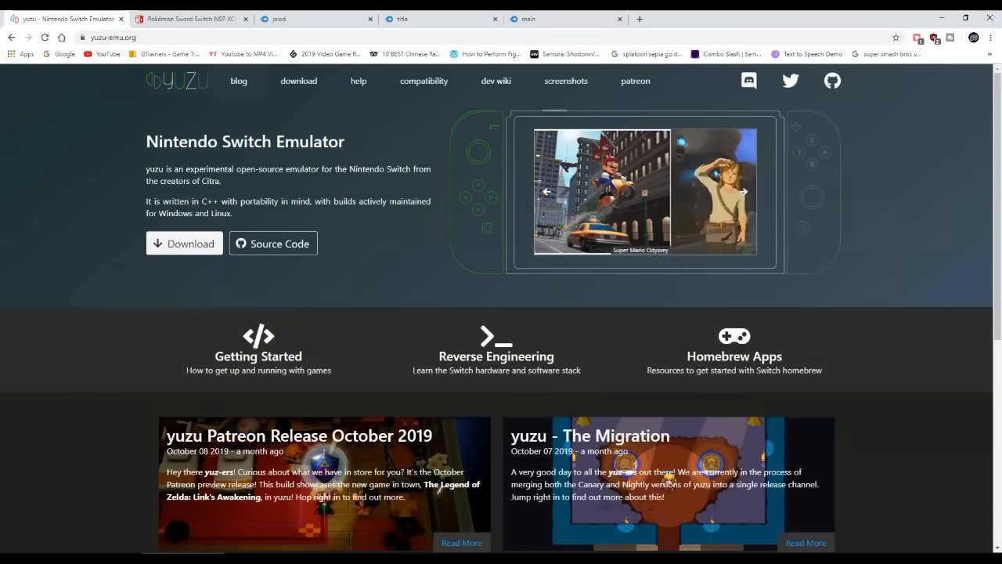
pyautogui.click(743, 191)
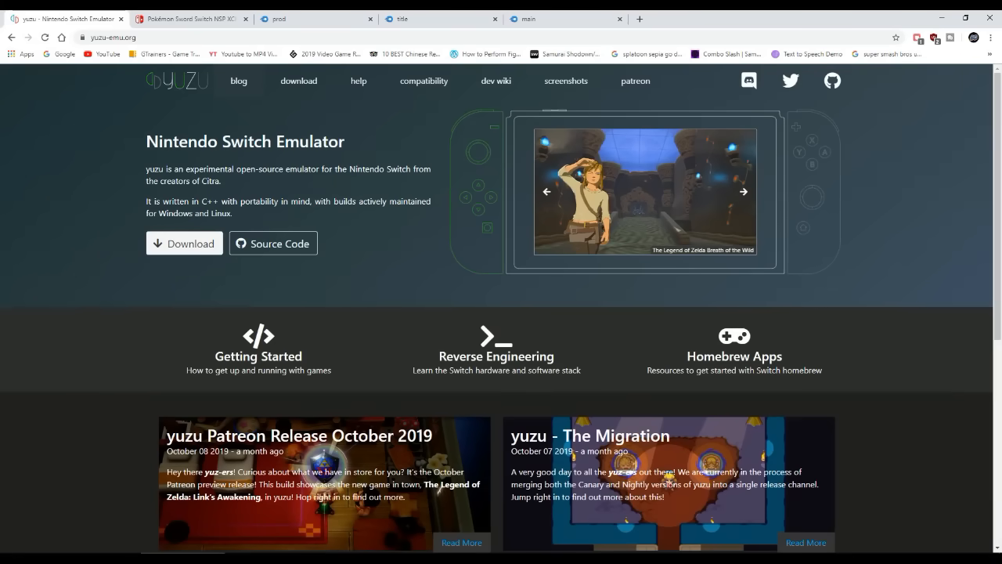
pyautogui.click(742, 191)
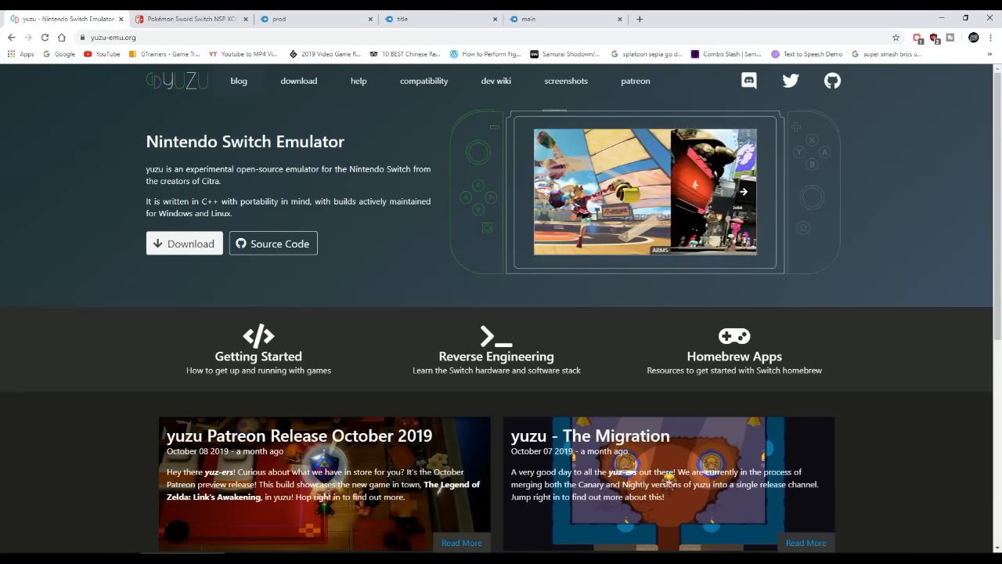
pyautogui.click(742, 191)
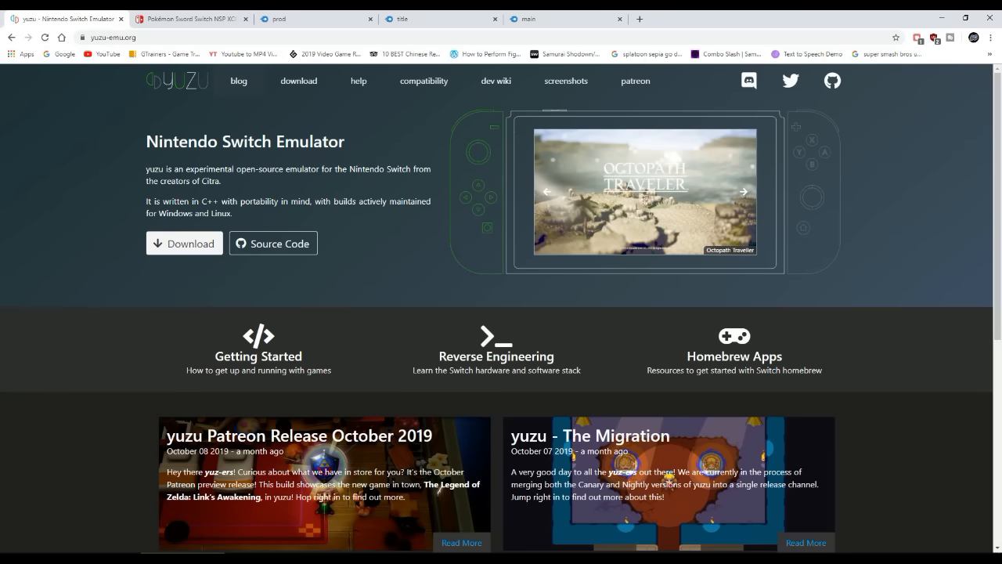
pyautogui.click(743, 192)
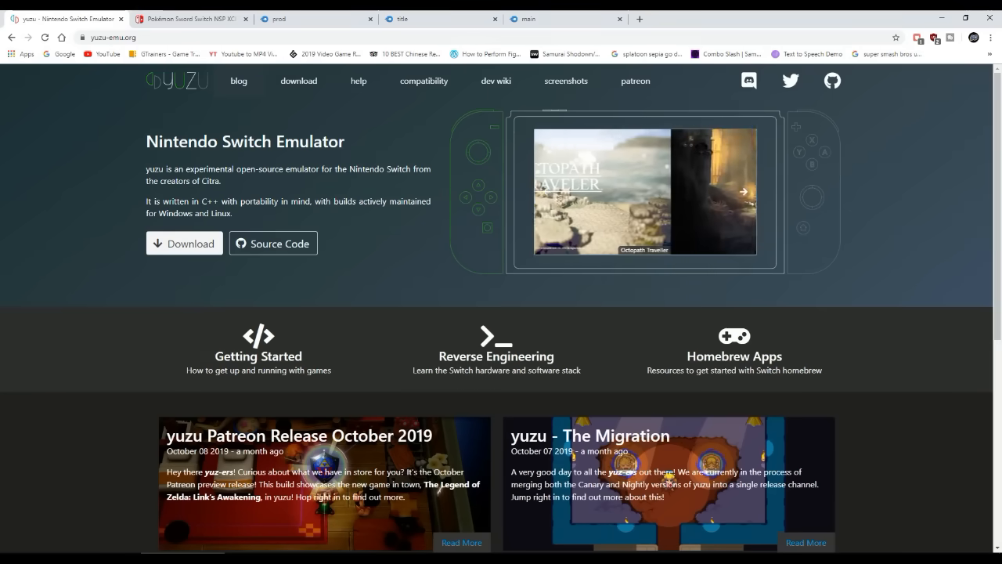
pyautogui.click(743, 192)
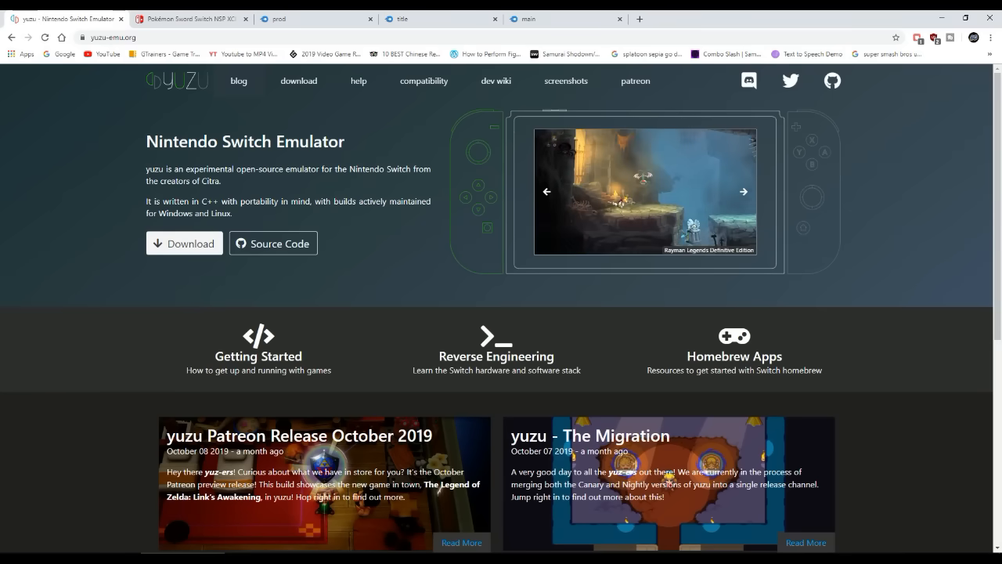
pyautogui.click(743, 191)
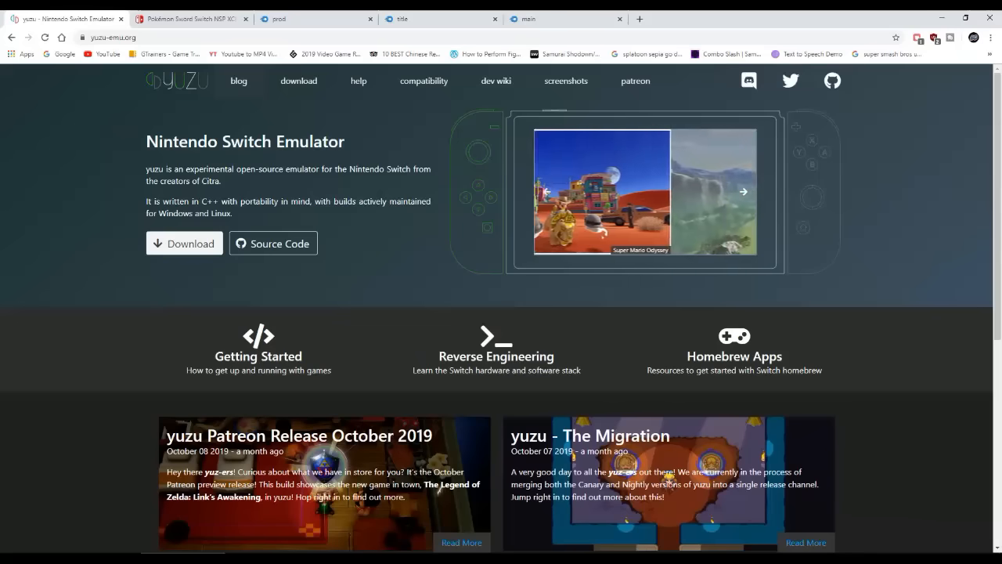
pyautogui.click(742, 192)
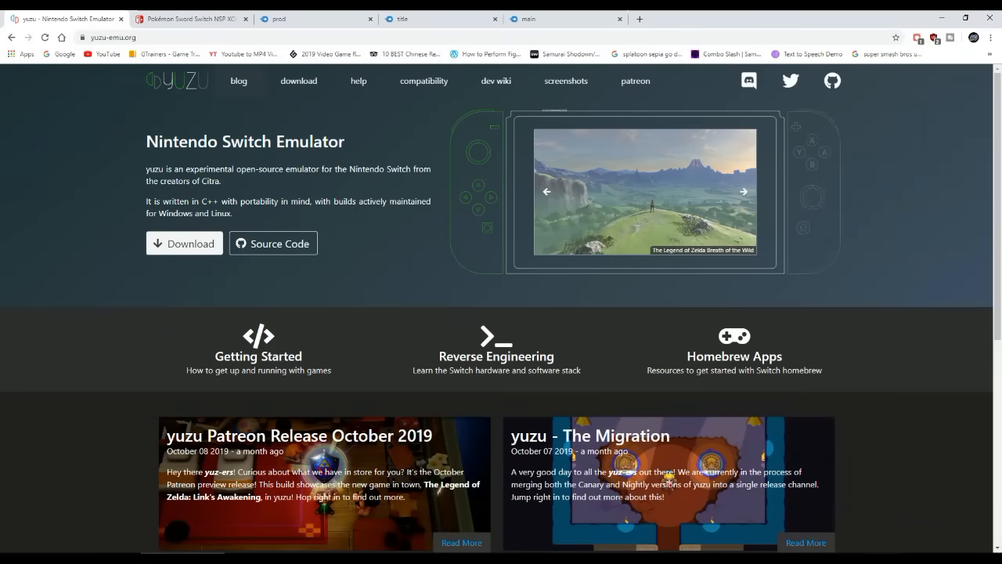
pyautogui.click(743, 191)
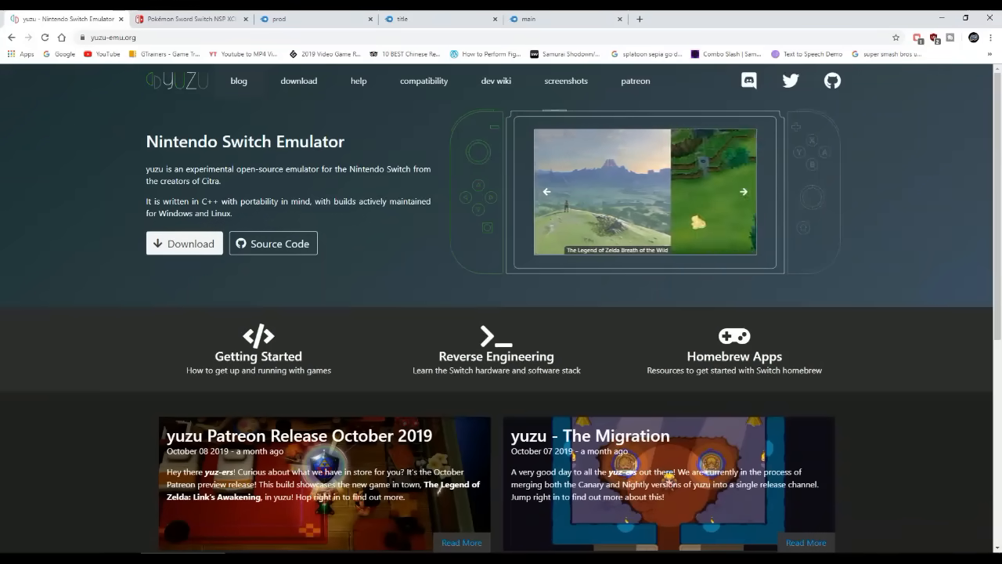
pyautogui.click(743, 191)
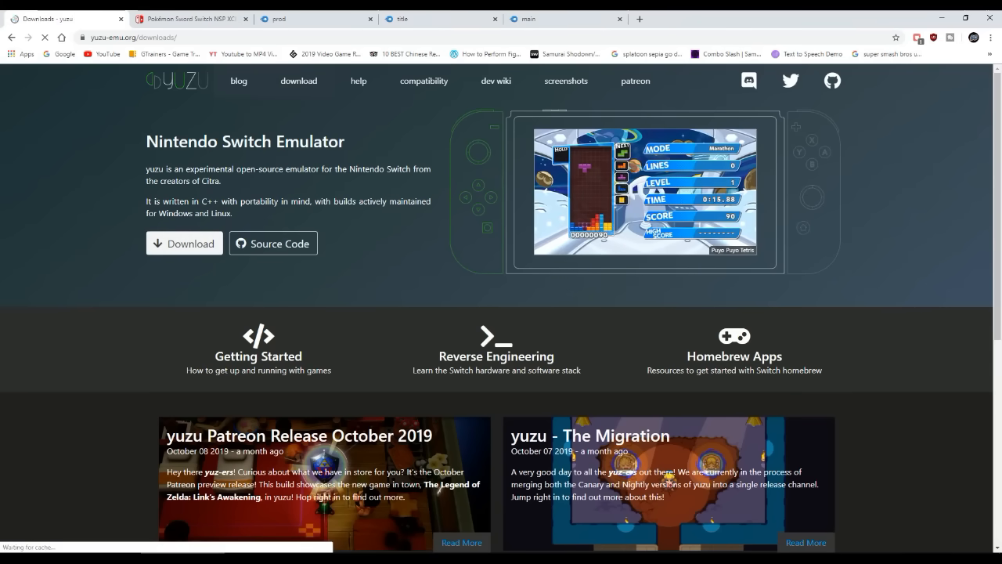
# Download the Windows x64 yuzu installer from the downloads page and run yuzu_install.exe.
pyautogui.click(298, 80)
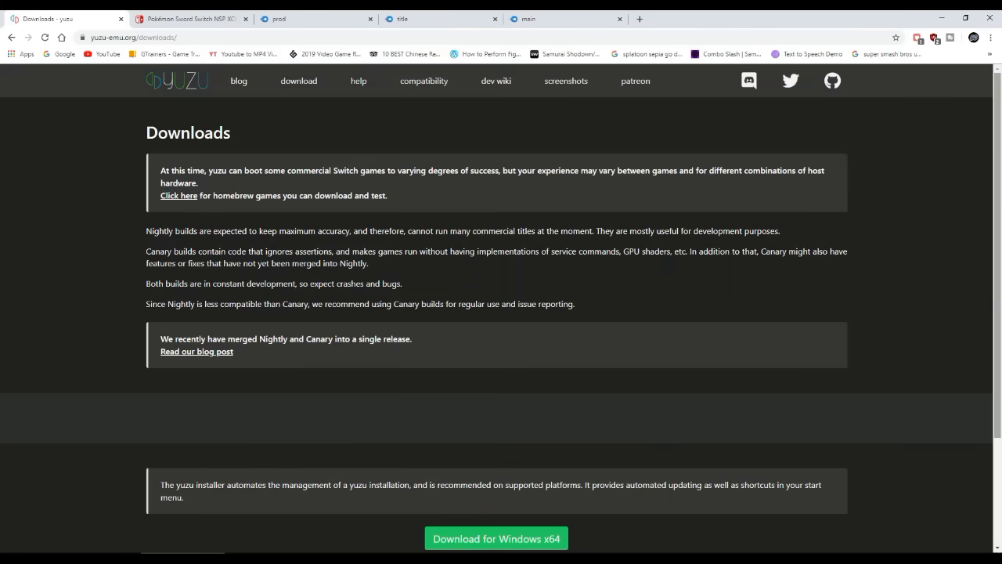
pyautogui.scroll(-3)
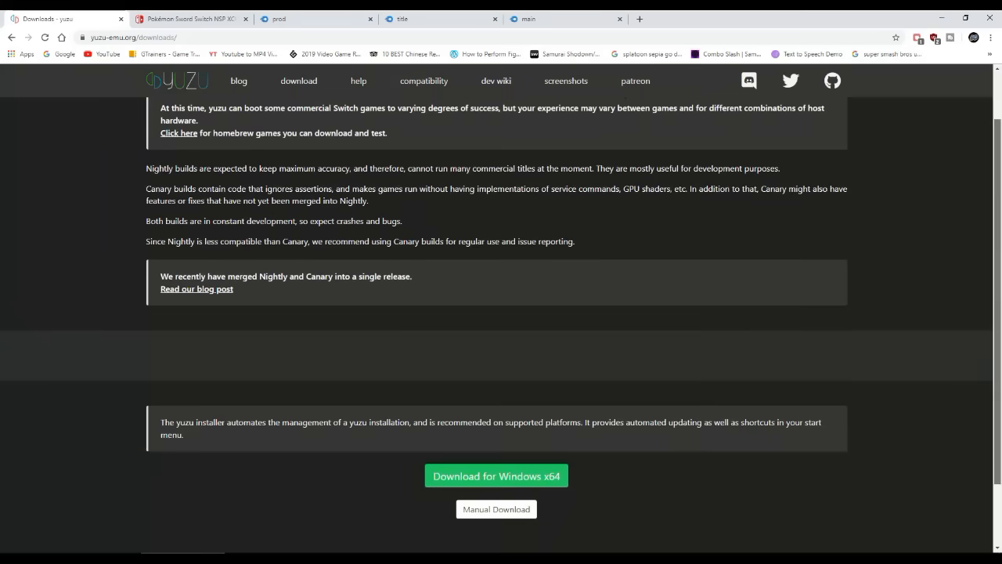
pyautogui.scroll(-3)
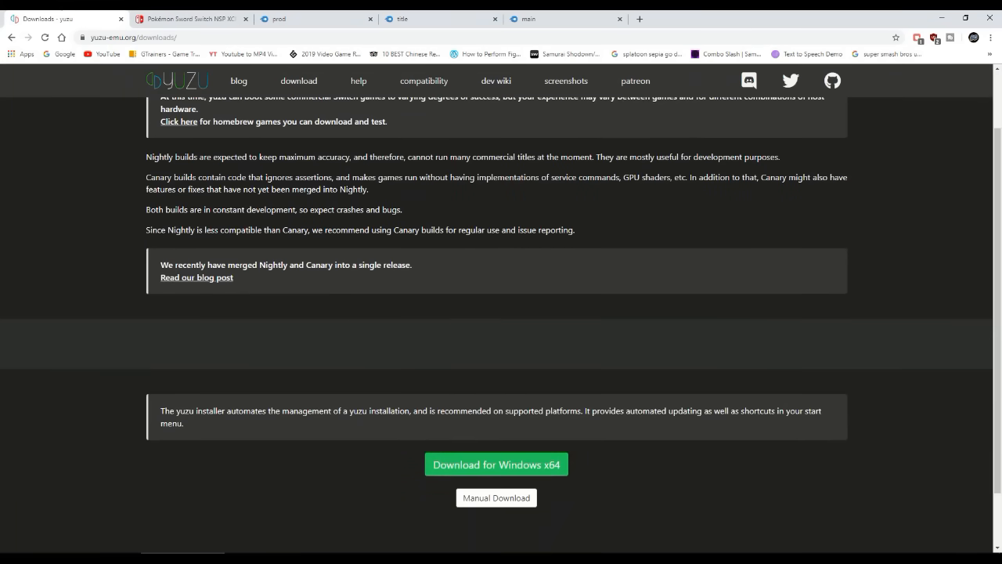
pyautogui.click(495, 463)
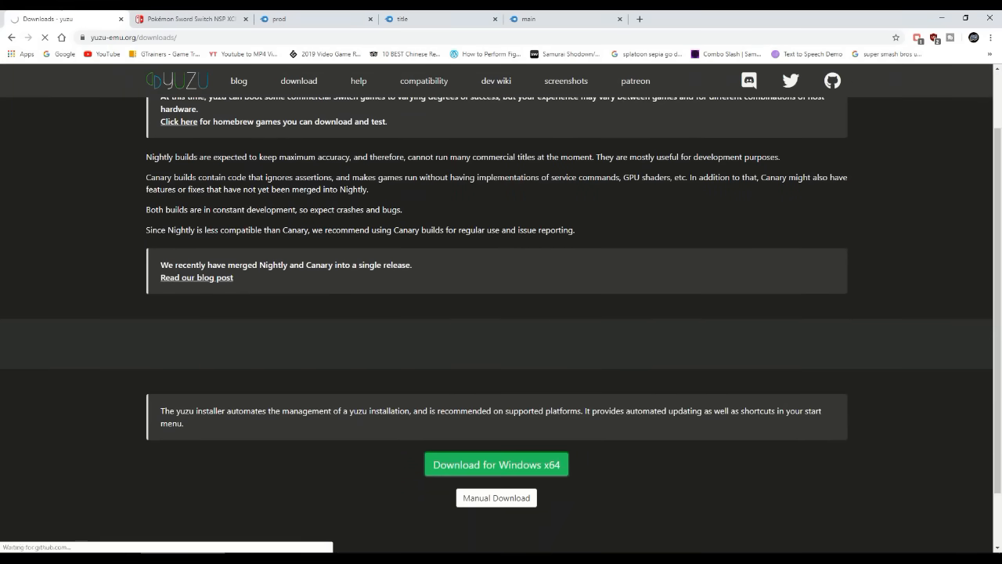
pyautogui.click(495, 463)
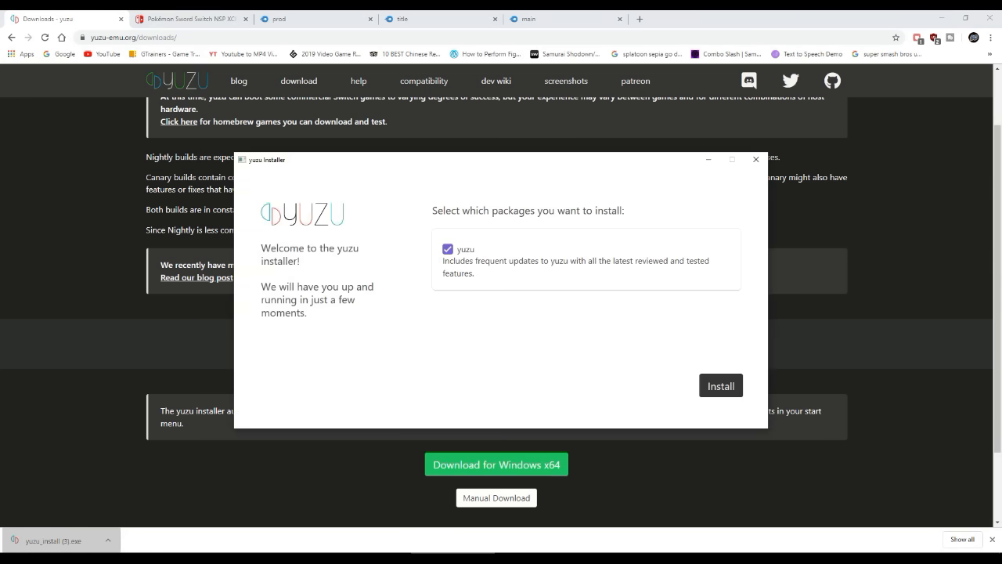
# Install the checked yuzu package through to the 'Thanks for installing yuzu!' page.
pyautogui.click(720, 386)
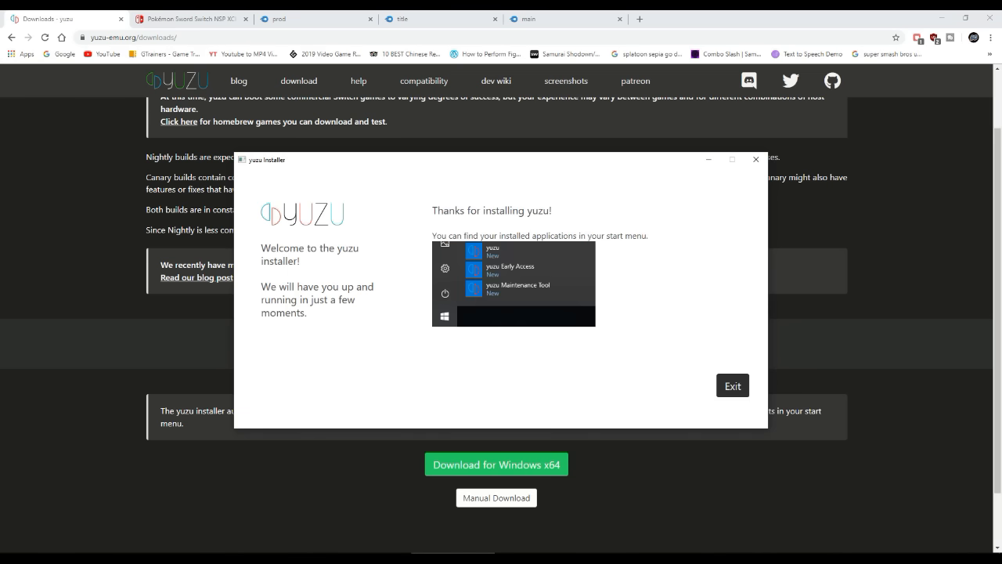
# Exit the installer, launch yuzu from the Start menu, and dismiss the derivation warning.
pyautogui.click(732, 385)
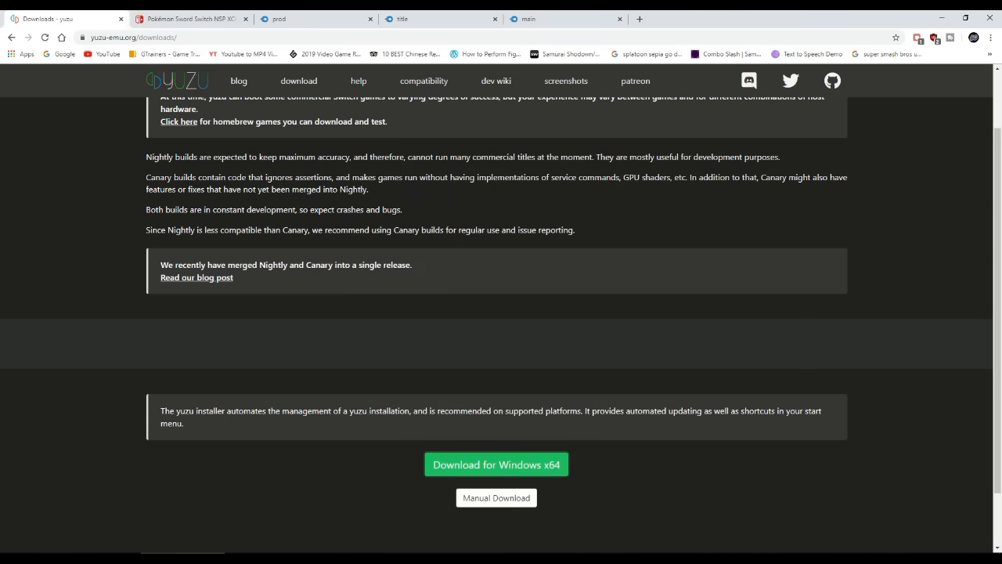
pyautogui.click(8, 556)
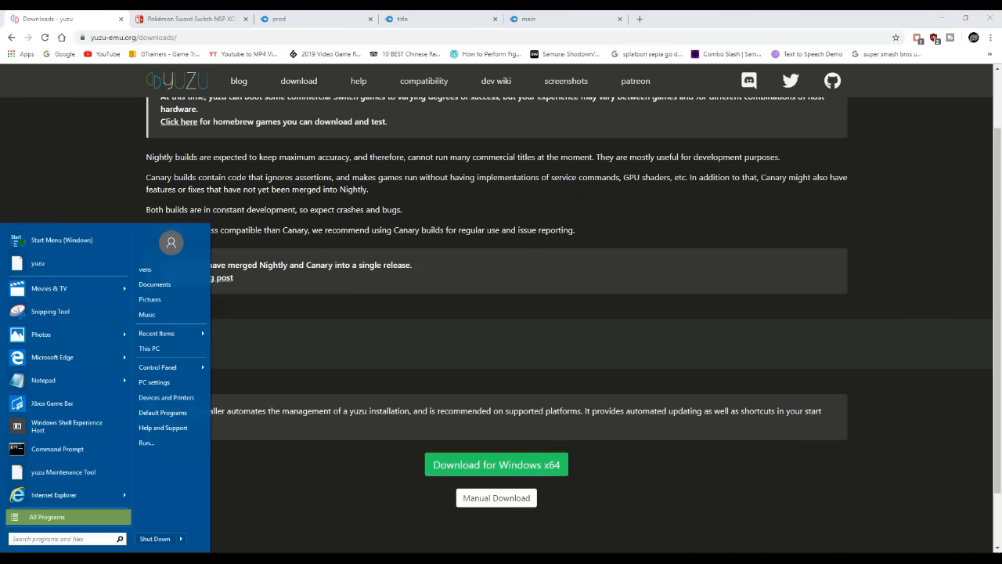
pyautogui.click(48, 516)
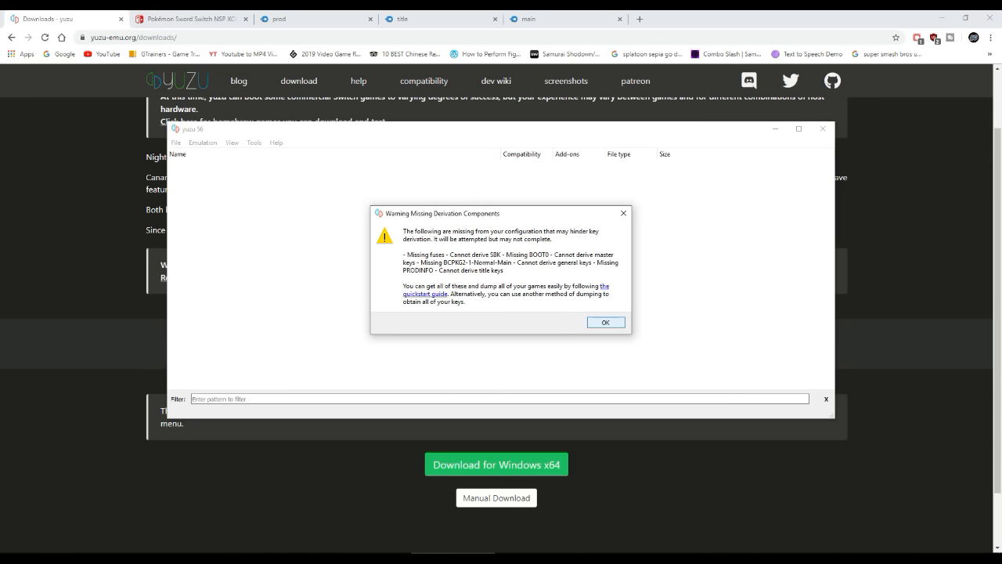
pyautogui.click(605, 321)
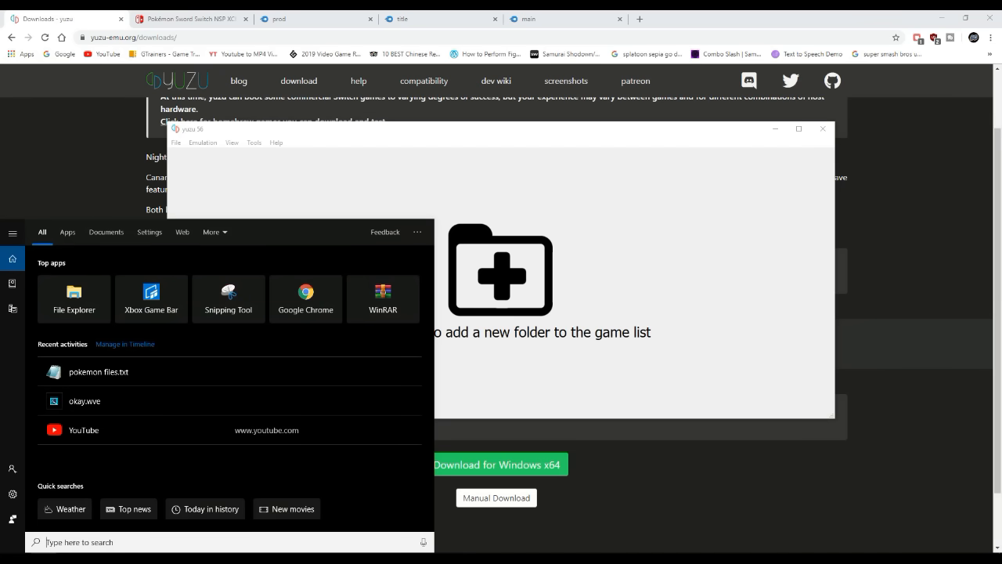
# Open the yuzu folder under %appdata% and create a new folder inside it.
pyautogui.write('%app')
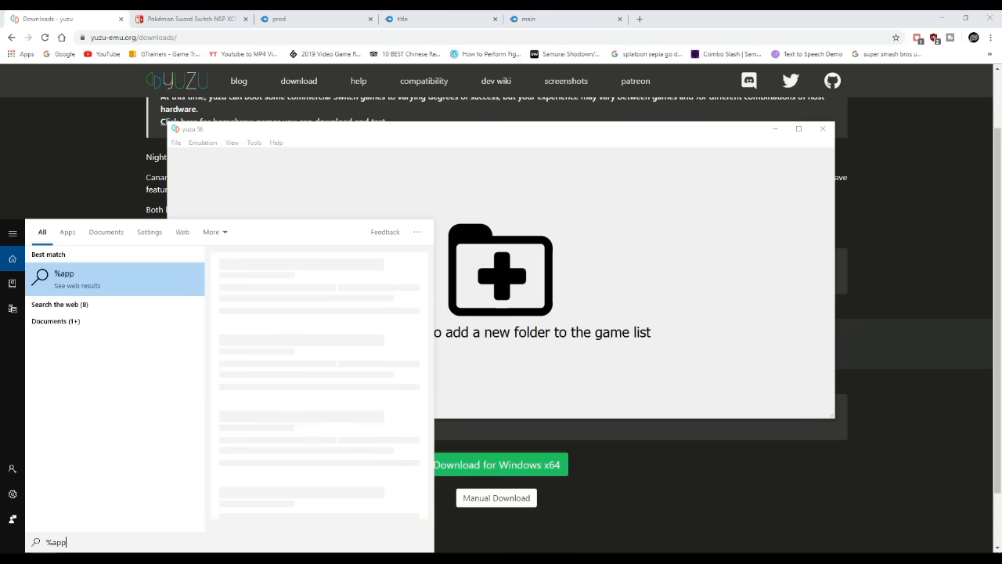
pyautogui.write('data')
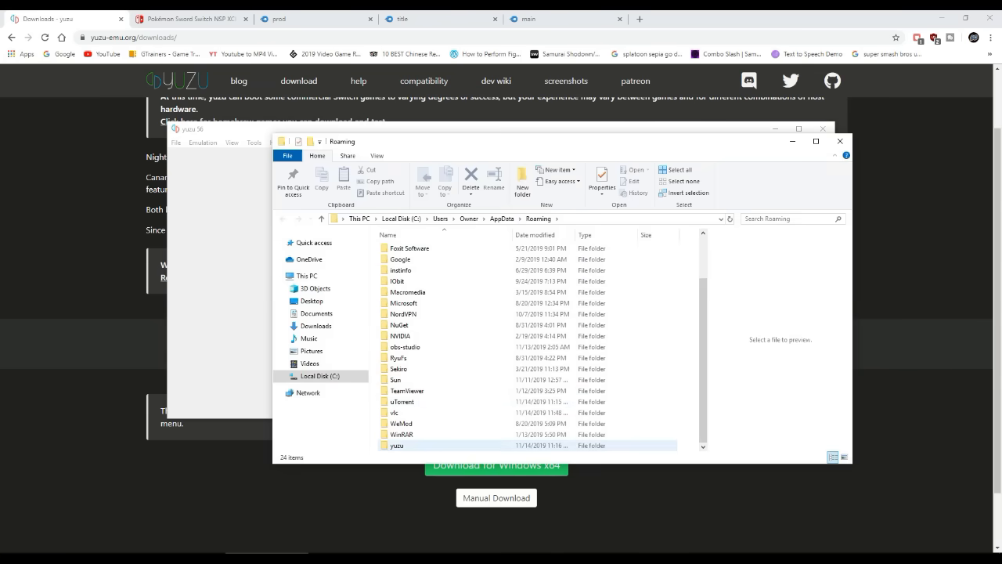
pyautogui.doubleClick(396, 445)
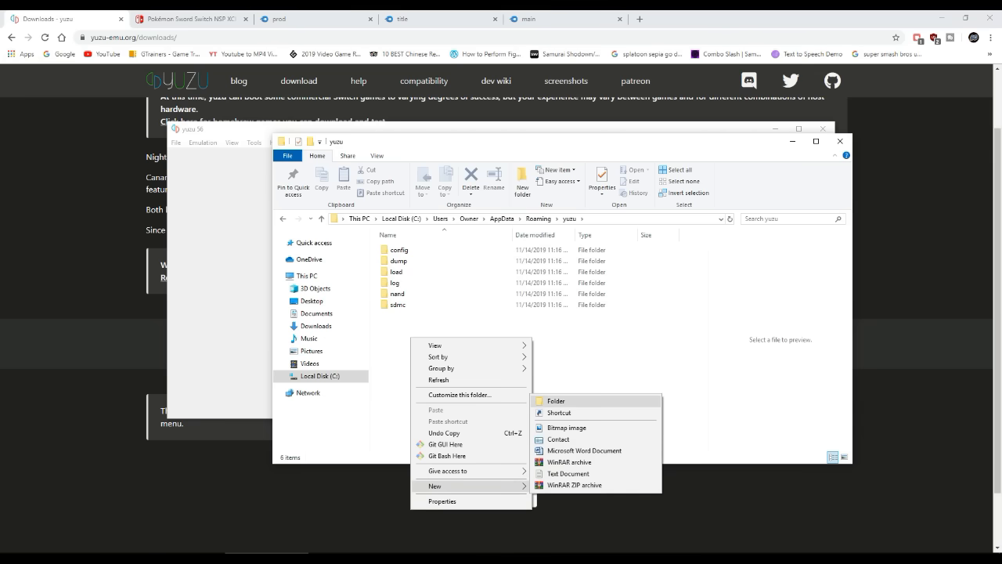
pyautogui.click(556, 401)
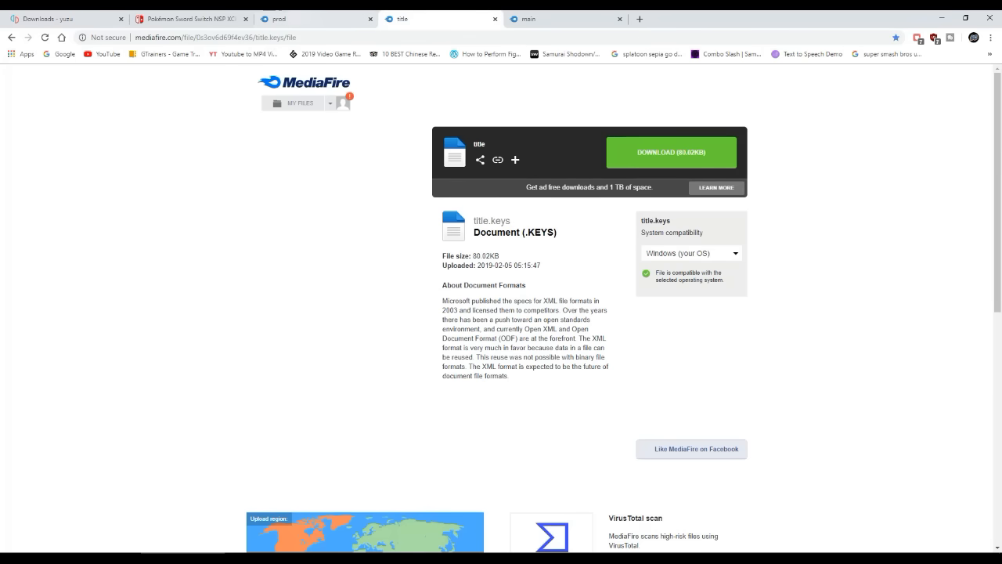
# Download prod.keys from its MediaFire page.
pyautogui.click(314, 18)
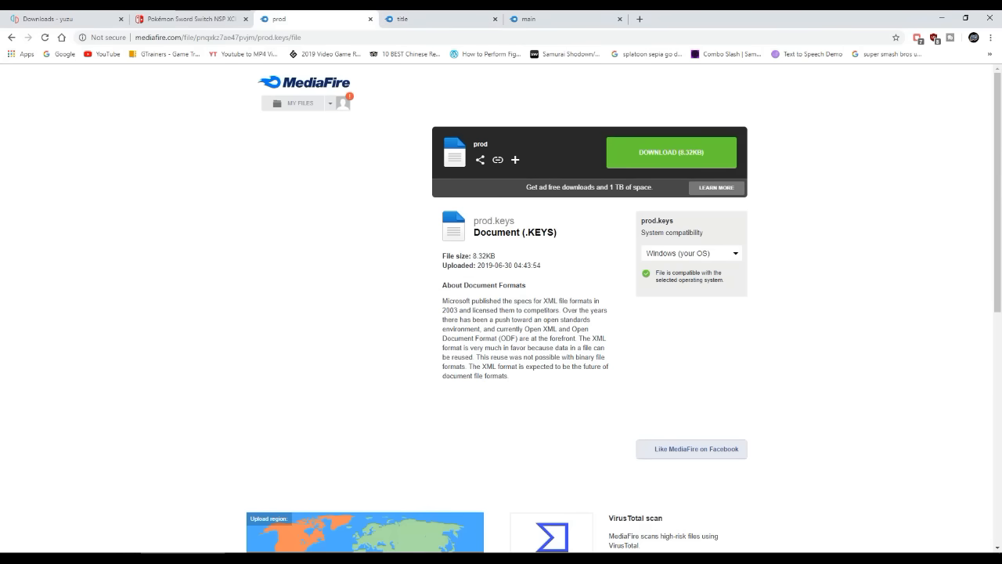
pyautogui.click(62, 18)
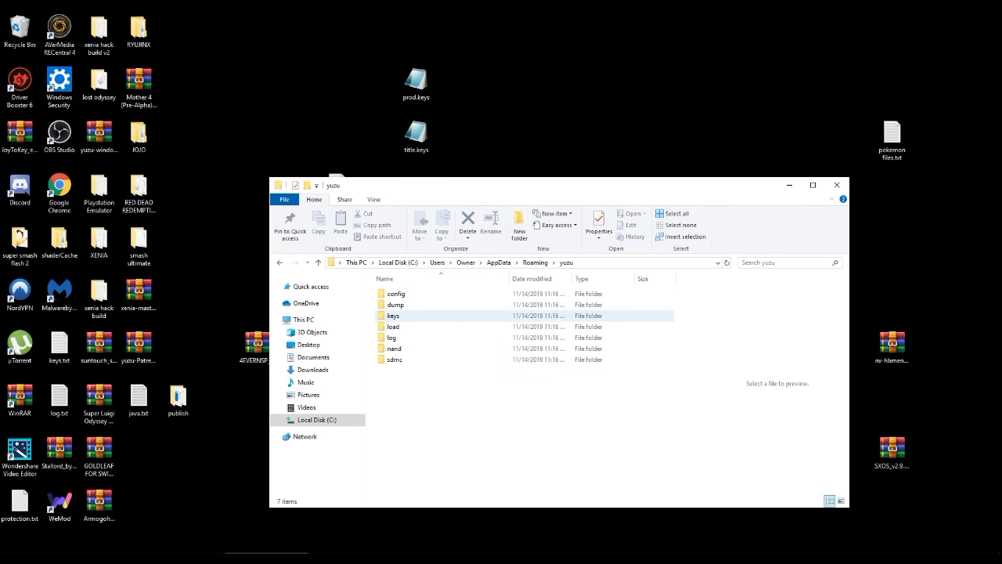
# Move prod.keys and title.keys into the keys folder and select the stray OBS Studio shortcut.
pyautogui.doubleClick(393, 314)
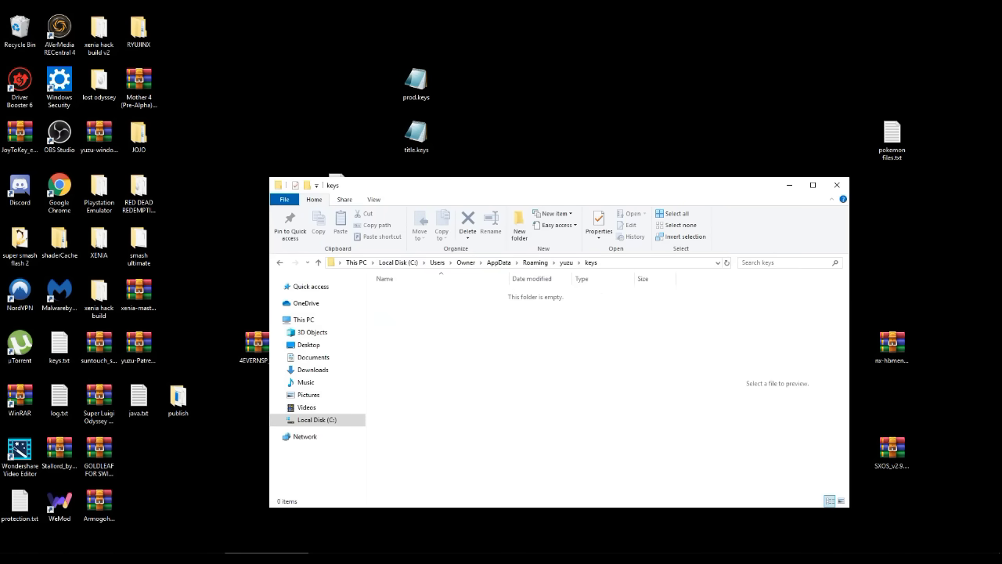
pyautogui.click(416, 132)
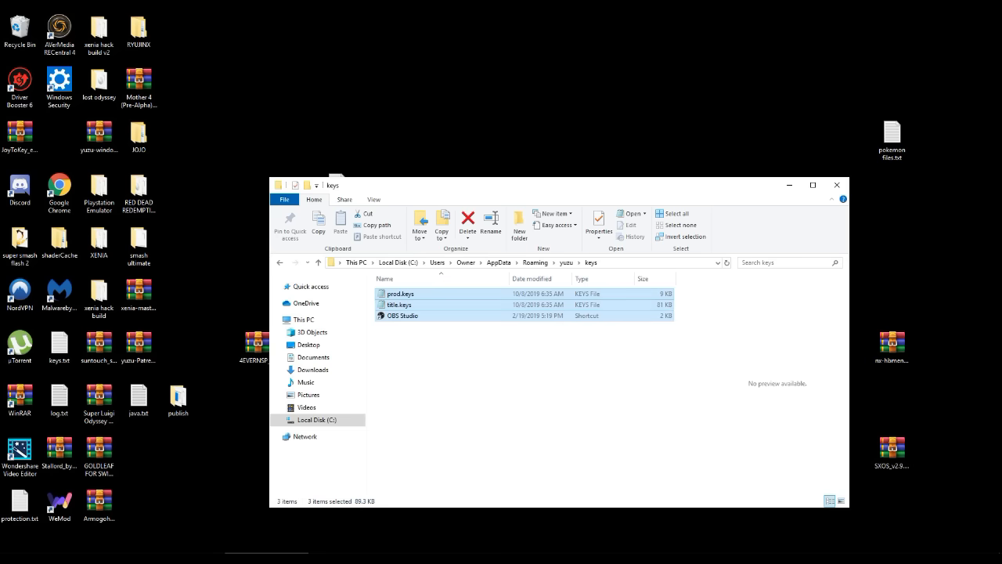
pyautogui.click(403, 314)
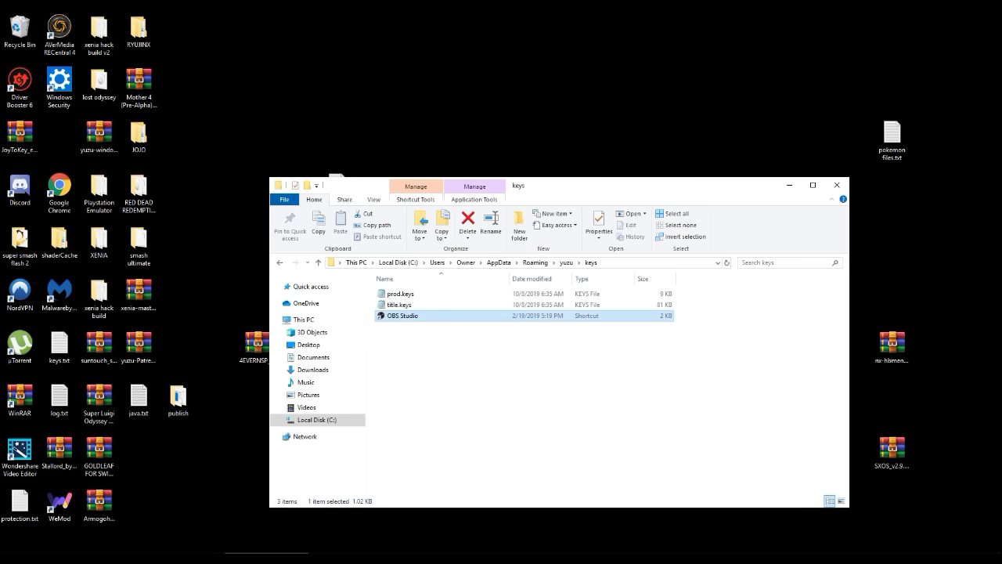
pyautogui.rightClick(402, 315)
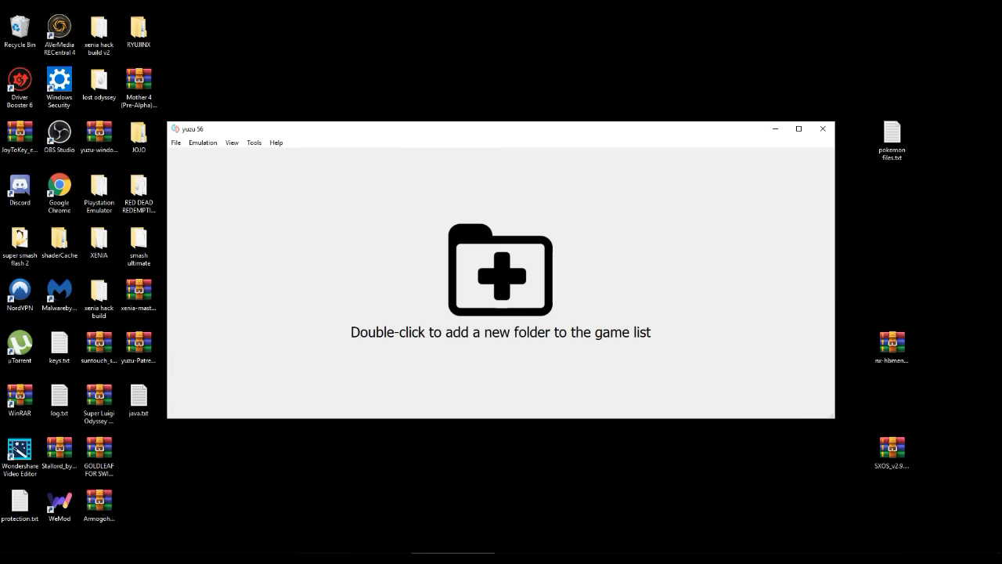
# Close yuzu and relaunch it from the Start menu.
pyautogui.click(823, 128)
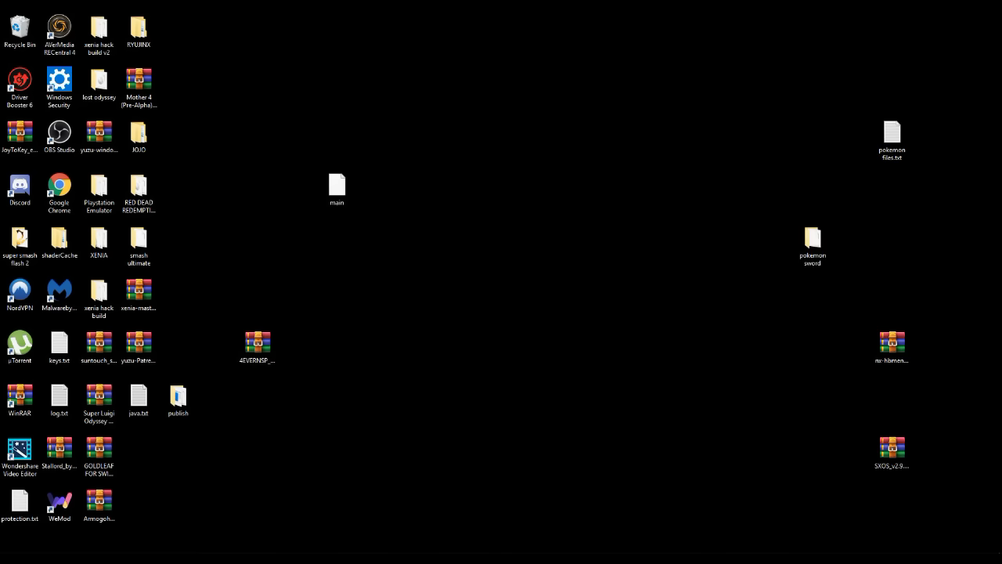
pyautogui.click(9, 556)
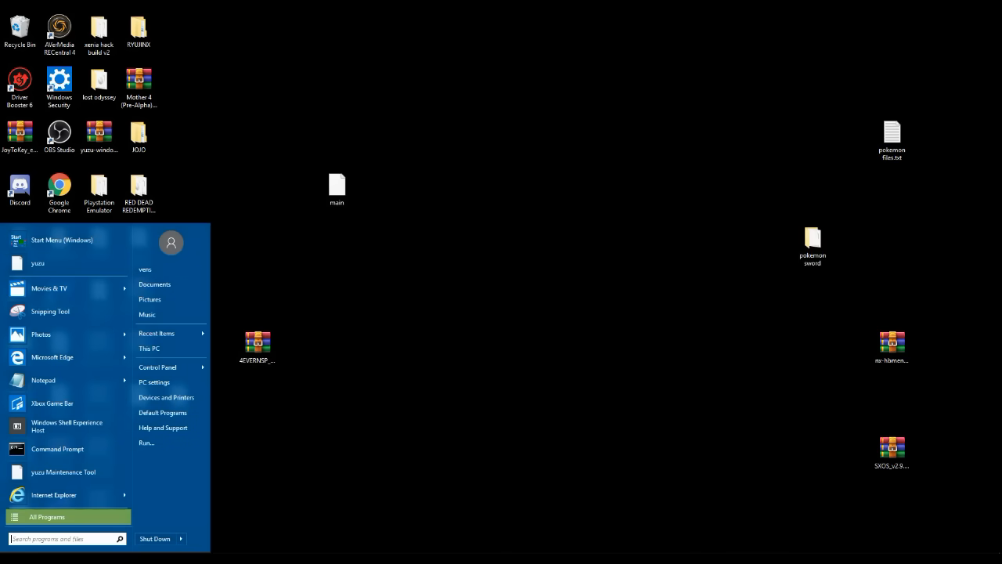
pyautogui.click(46, 516)
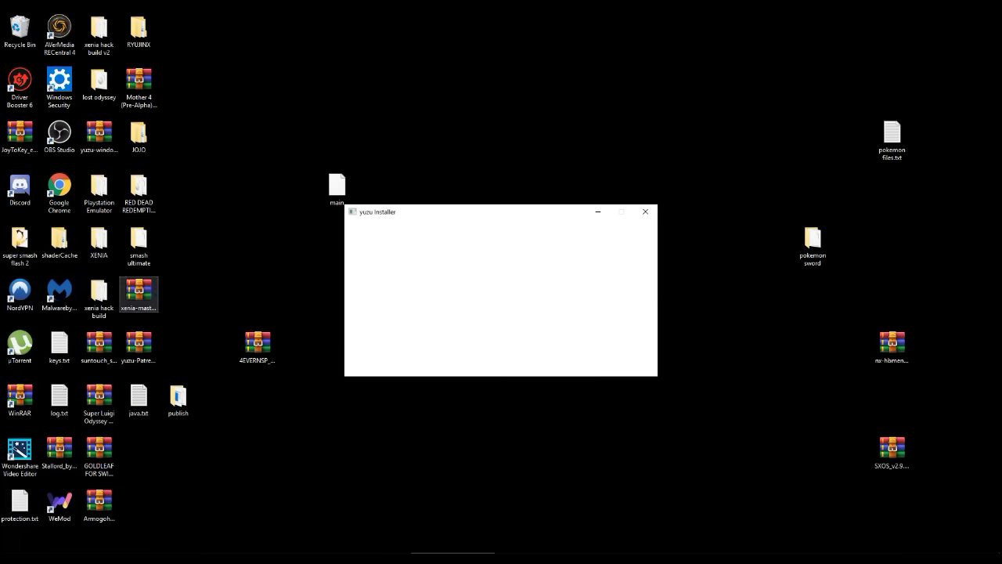
pyautogui.click(646, 212)
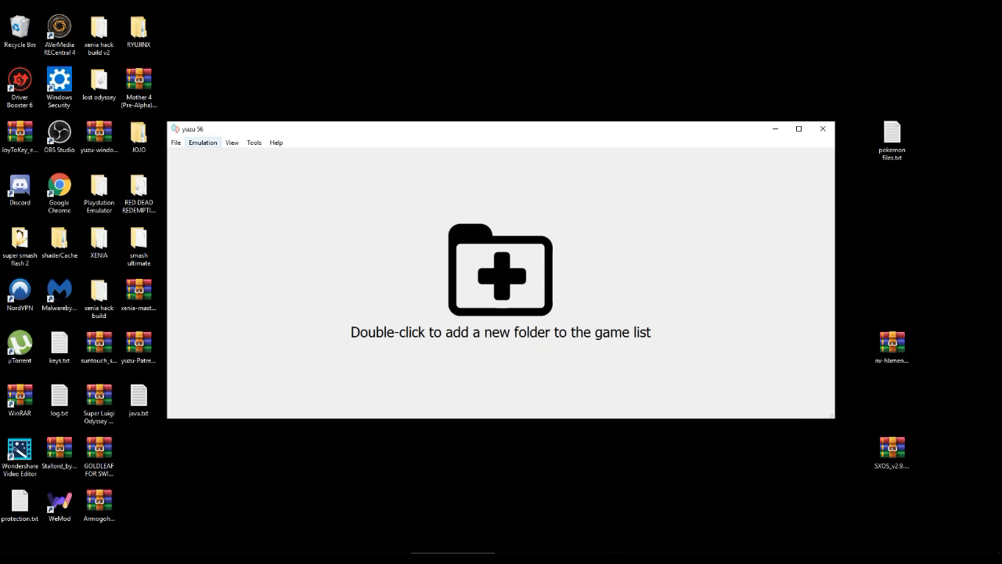
# Set the interface theme to Colorful Dark in yuzu's General configuration.
pyautogui.click(202, 141)
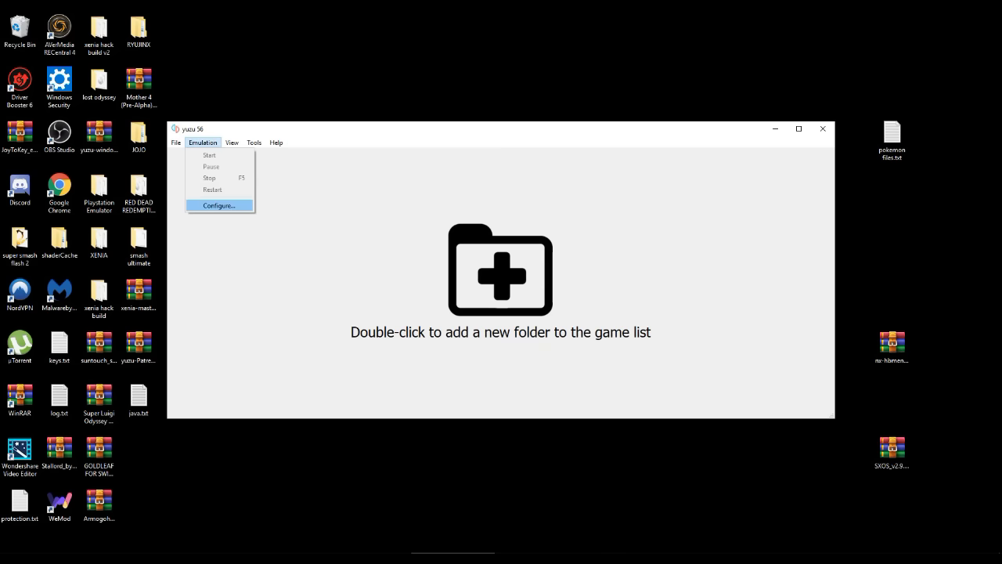
pyautogui.click(219, 205)
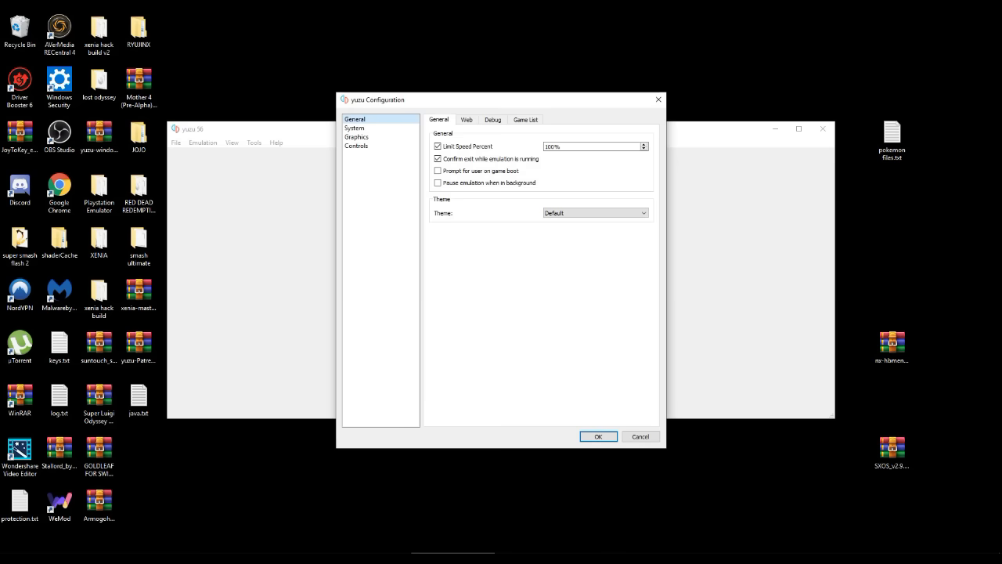
pyautogui.click(595, 212)
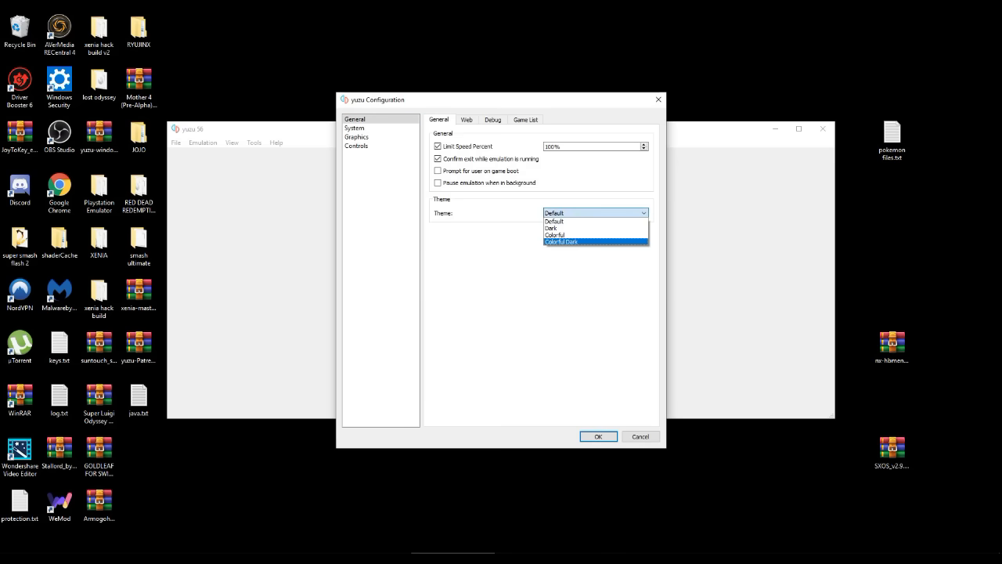
pyautogui.click(562, 241)
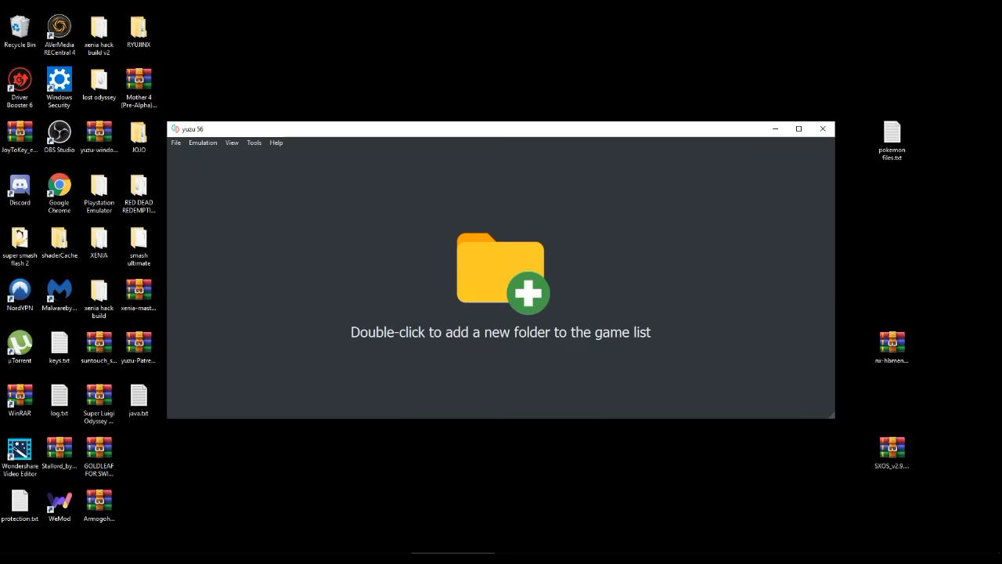
# Select the Custom controls profile, make Player 1 a Pro Controller, and start mapping its buttons.
pyautogui.click(202, 142)
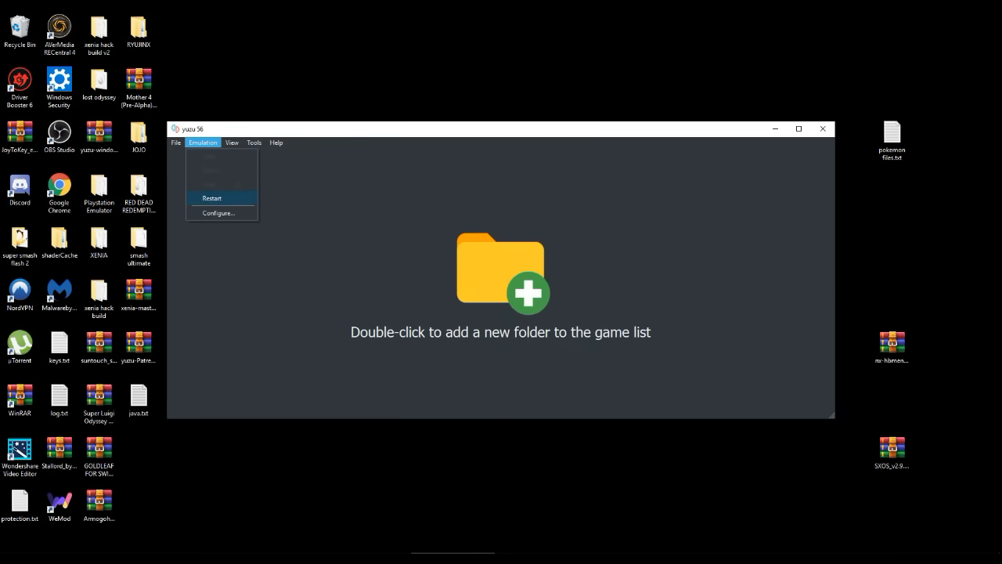
pyautogui.click(218, 213)
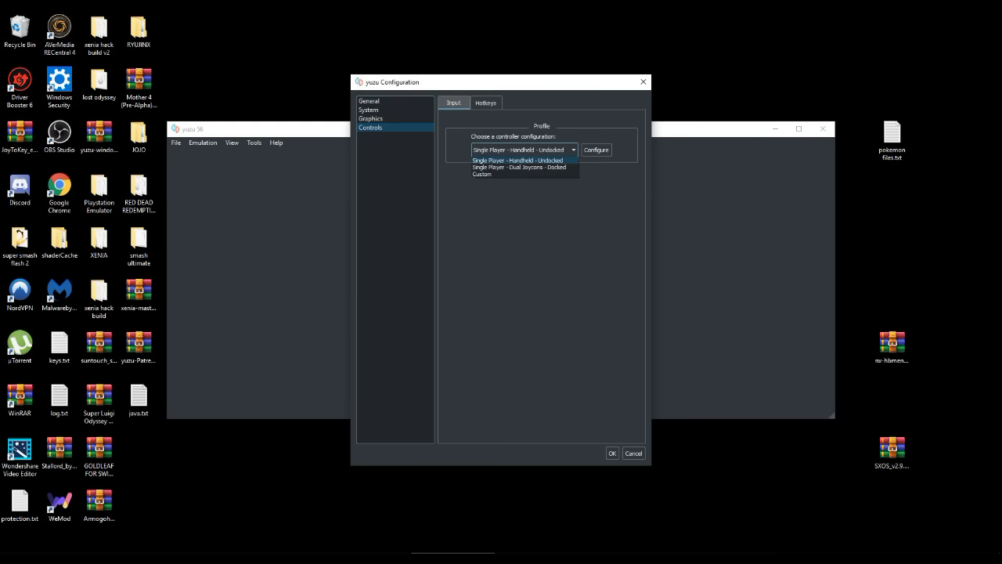
pyautogui.click(483, 174)
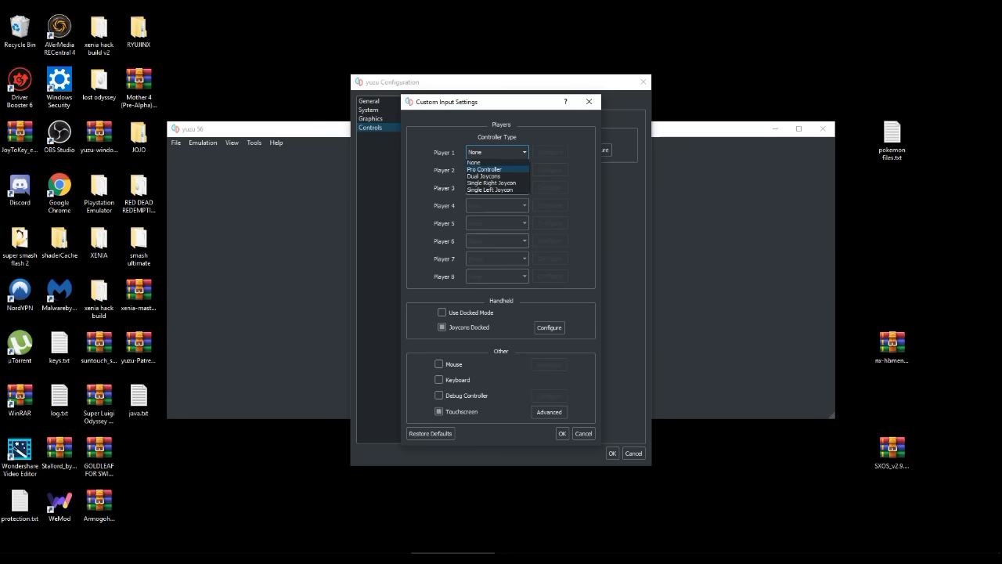
pyautogui.click(484, 169)
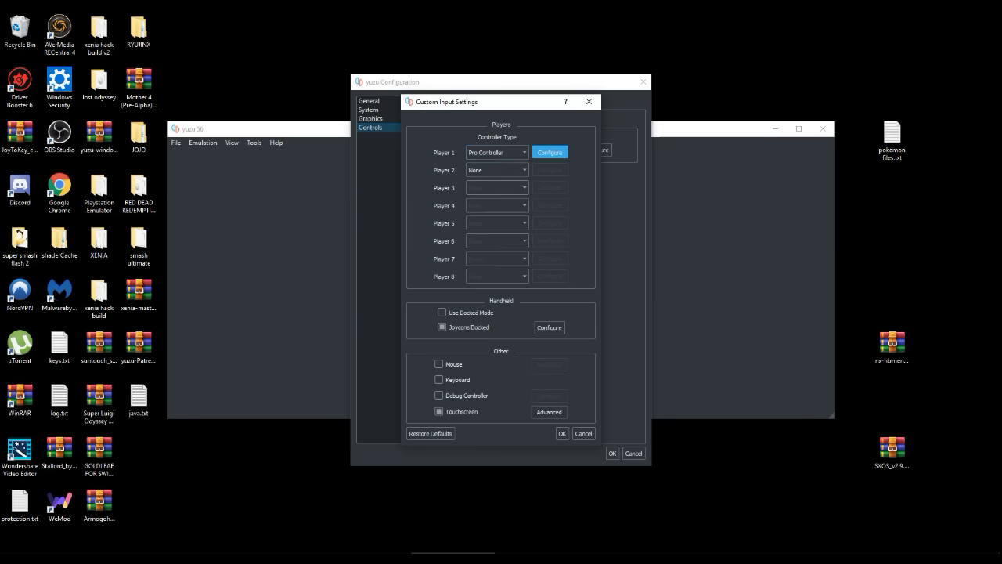
pyautogui.click(549, 152)
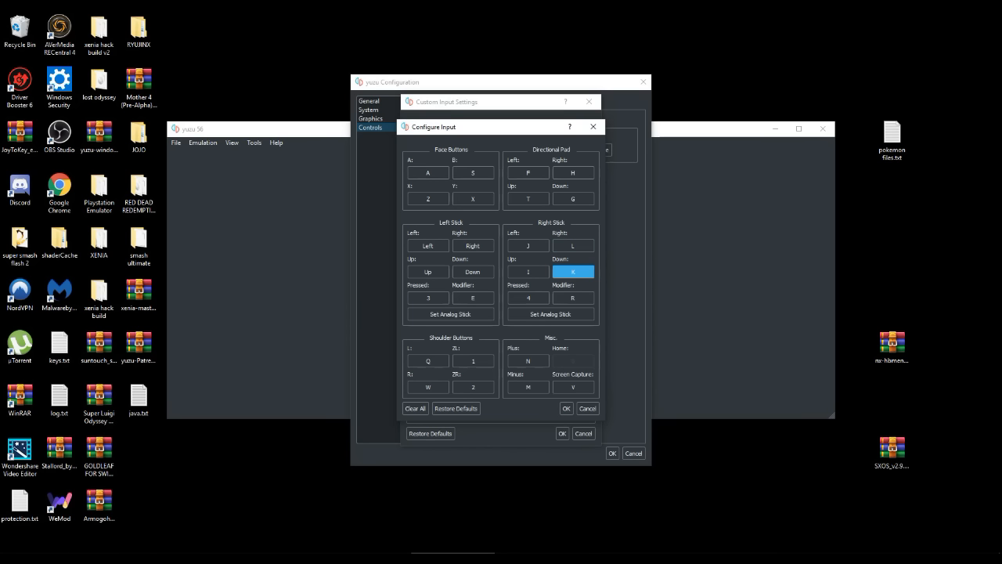
# Bind the Pro Controller's A, B, X, Y buttons and d-pad to the gamepad's buttons and hat.
pyautogui.click(428, 172)
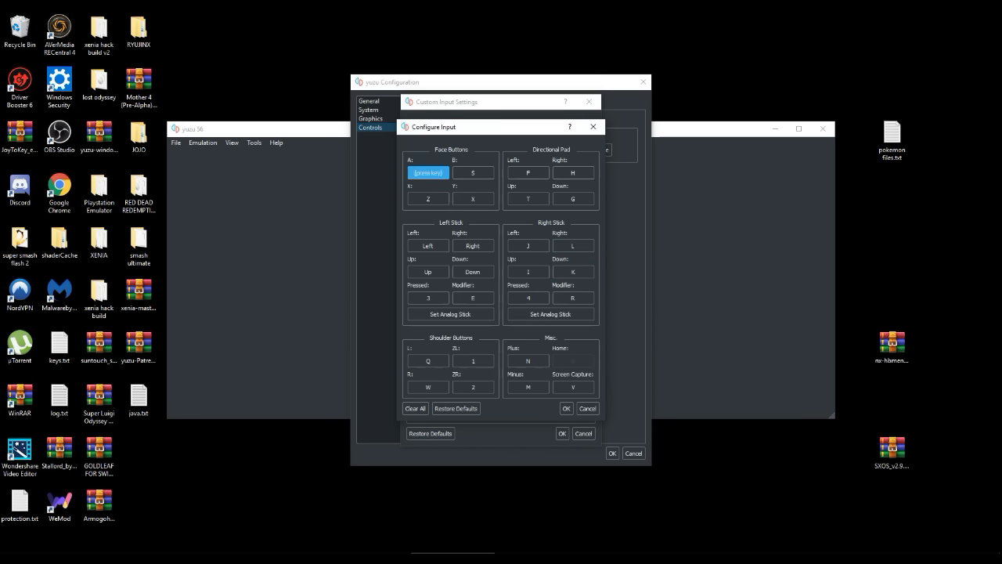
pyautogui.click(428, 172)
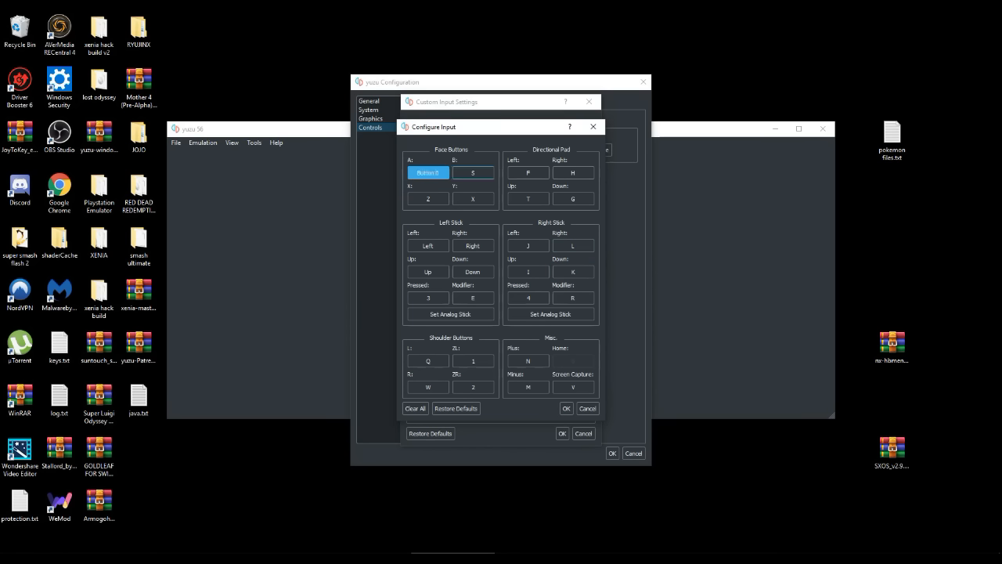
pyautogui.click(472, 172)
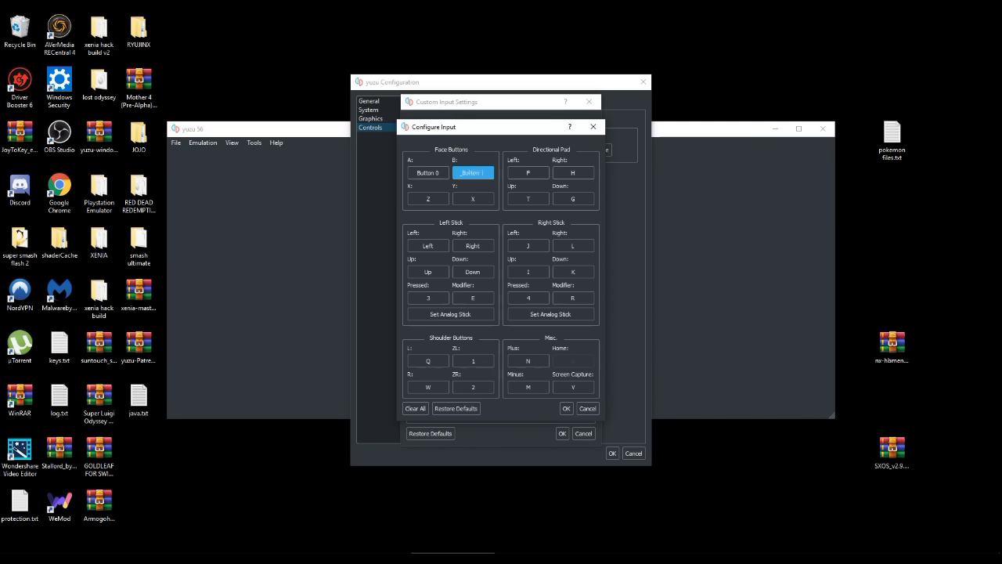
pyautogui.click(428, 198)
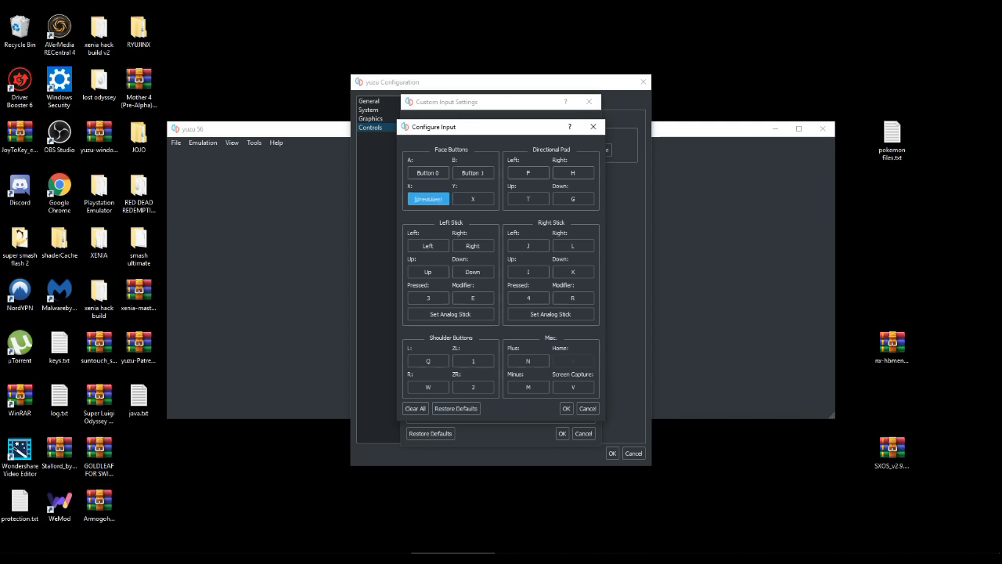
pyautogui.click(472, 198)
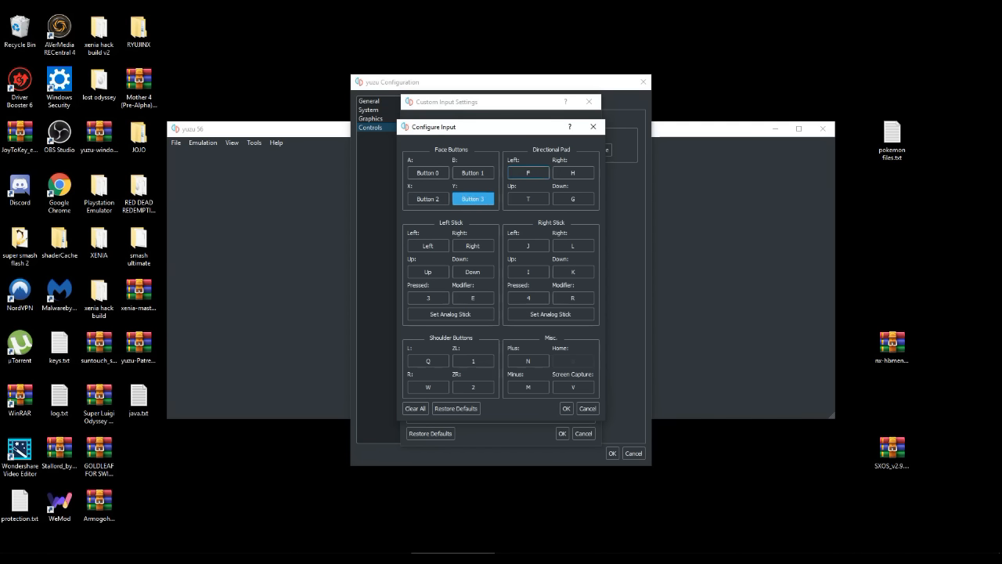
pyautogui.click(528, 172)
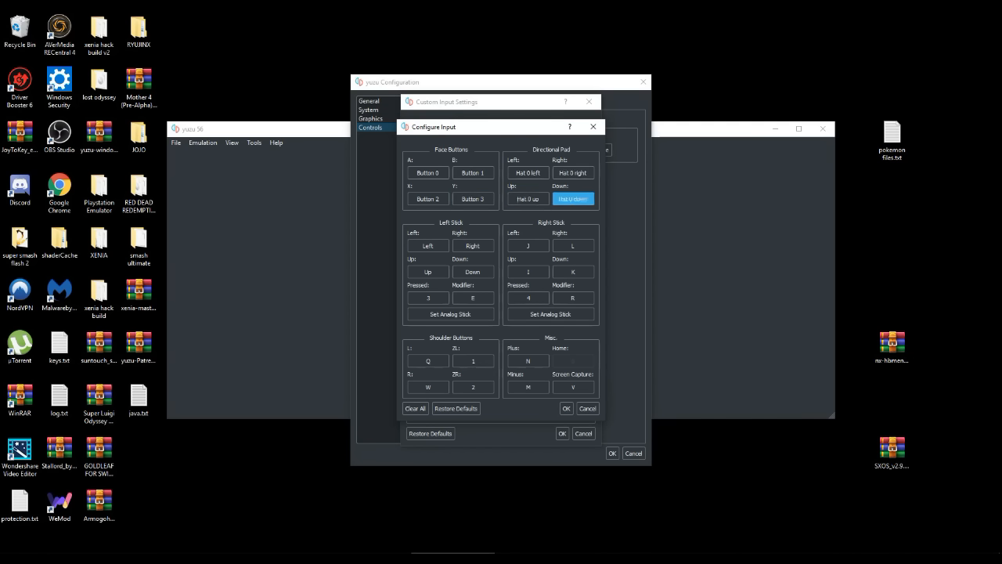
# Bind the left and right stick directions, L and ZL to the gamepad's axes and buttons.
pyautogui.click(572, 198)
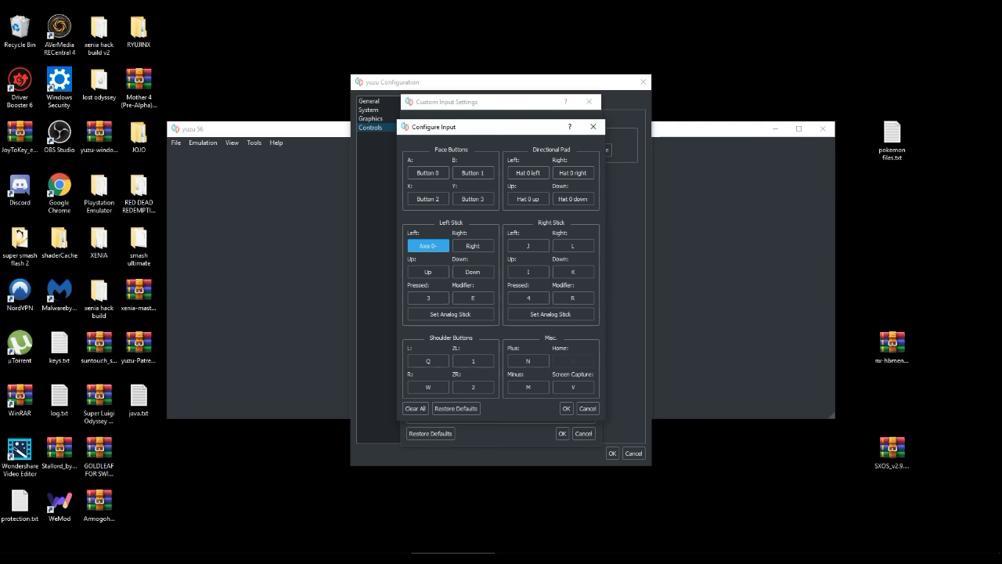
pyautogui.click(472, 245)
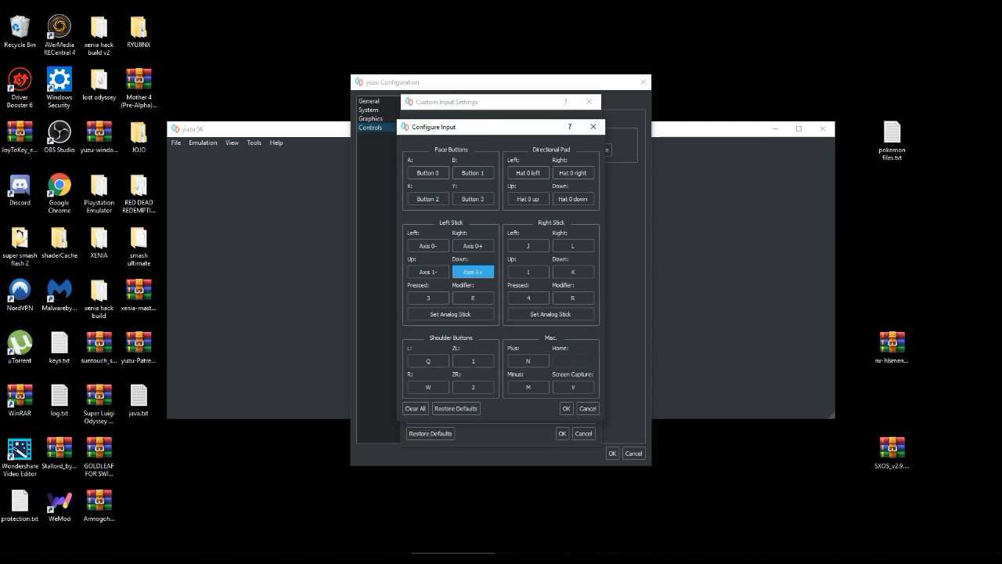
pyautogui.click(528, 245)
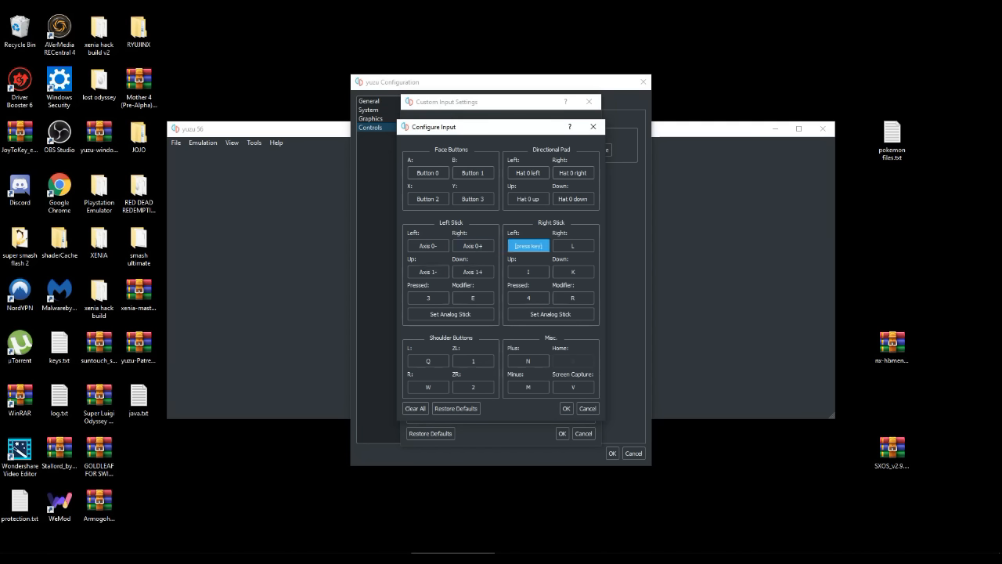
pyautogui.click(573, 246)
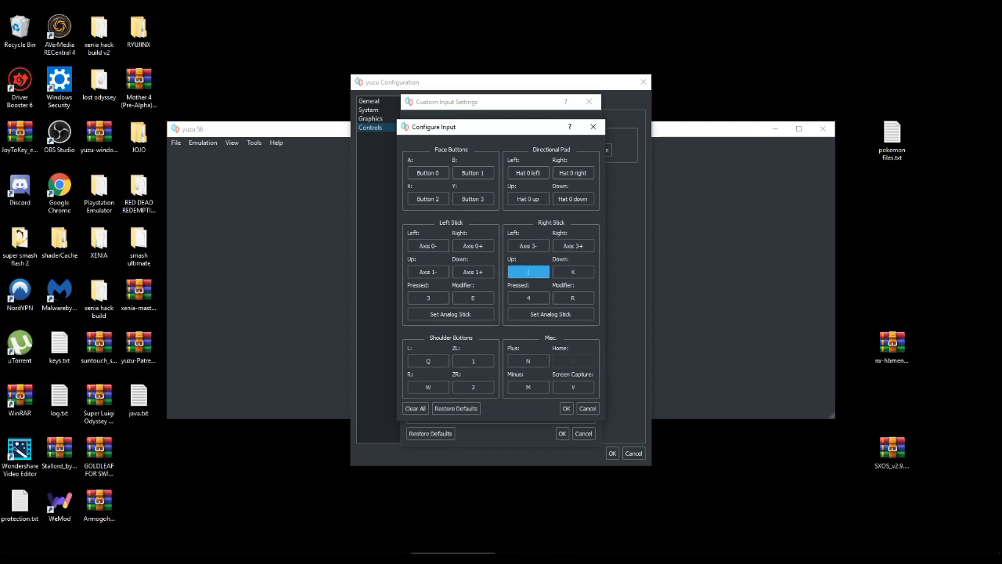
pyautogui.click(573, 272)
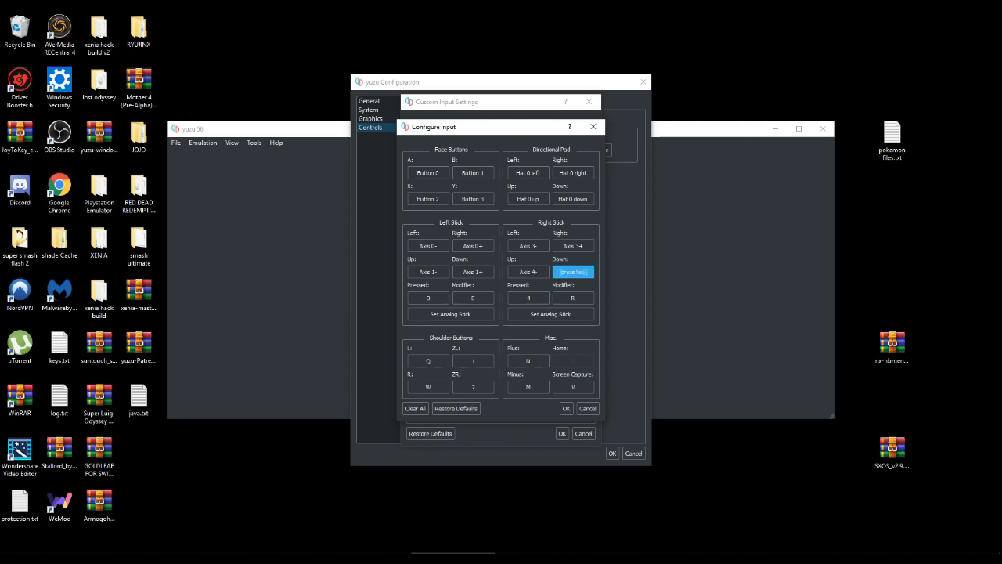
pyautogui.click(573, 272)
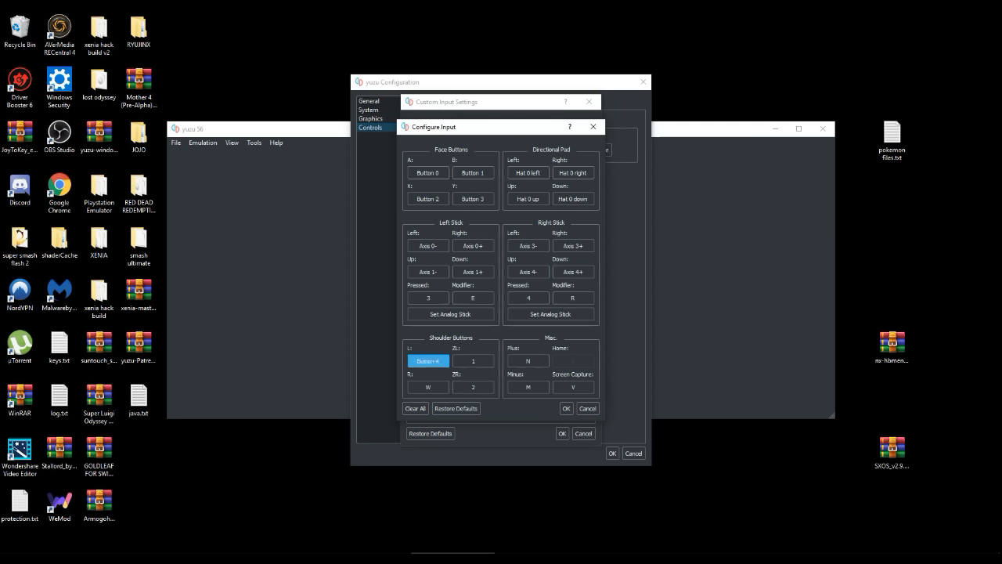
pyautogui.click(473, 360)
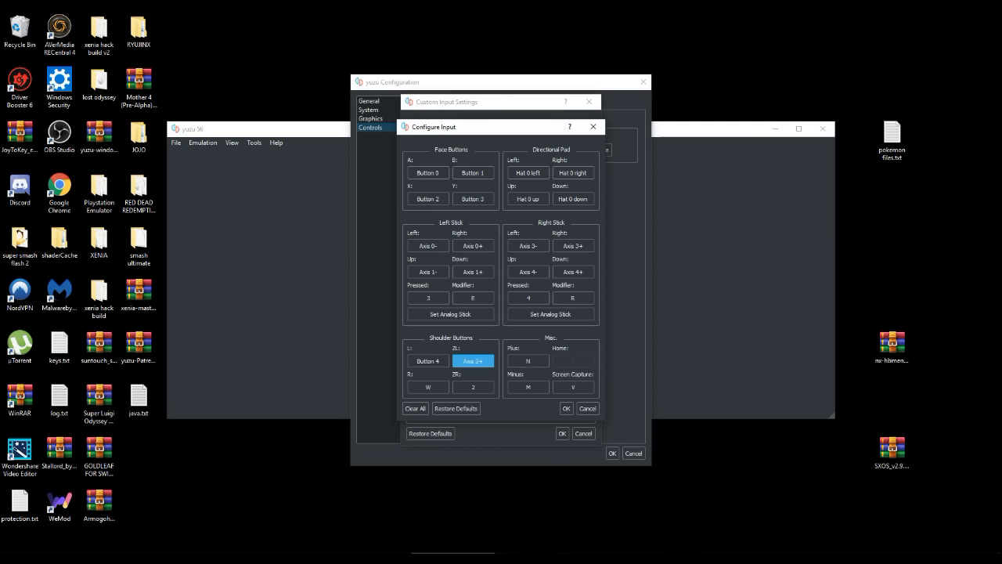
pyautogui.click(427, 387)
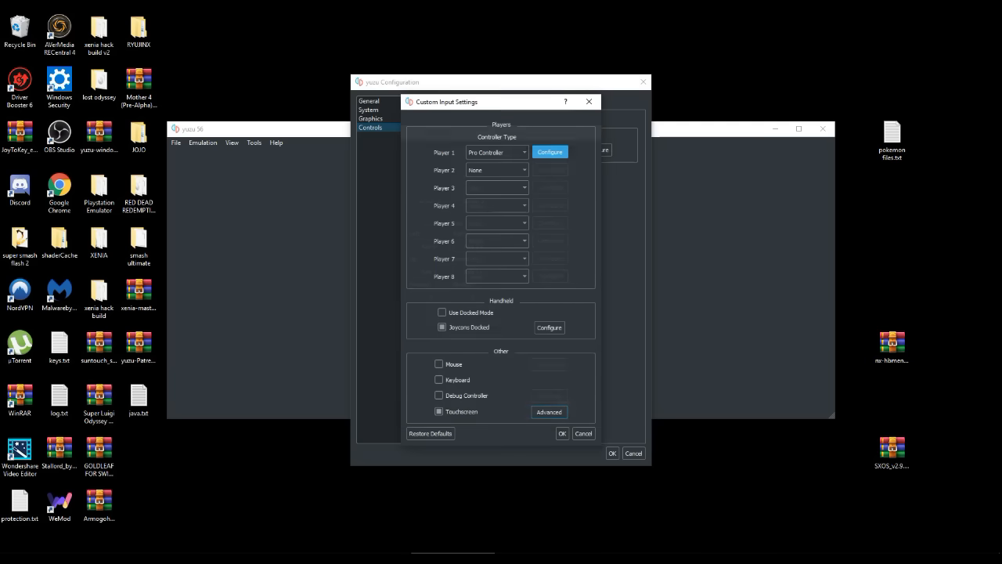
# Confirm the controller mapping, close the configuration windows, and move yuzu's window up-left.
pyautogui.click(589, 101)
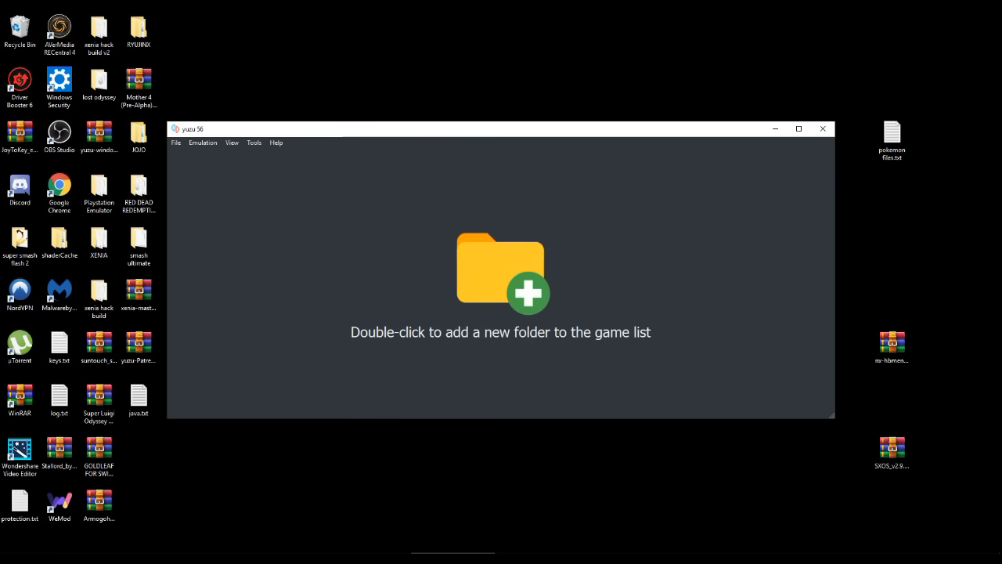
pyautogui.moveTo(500, 128); pyautogui.dragTo(460, 69)
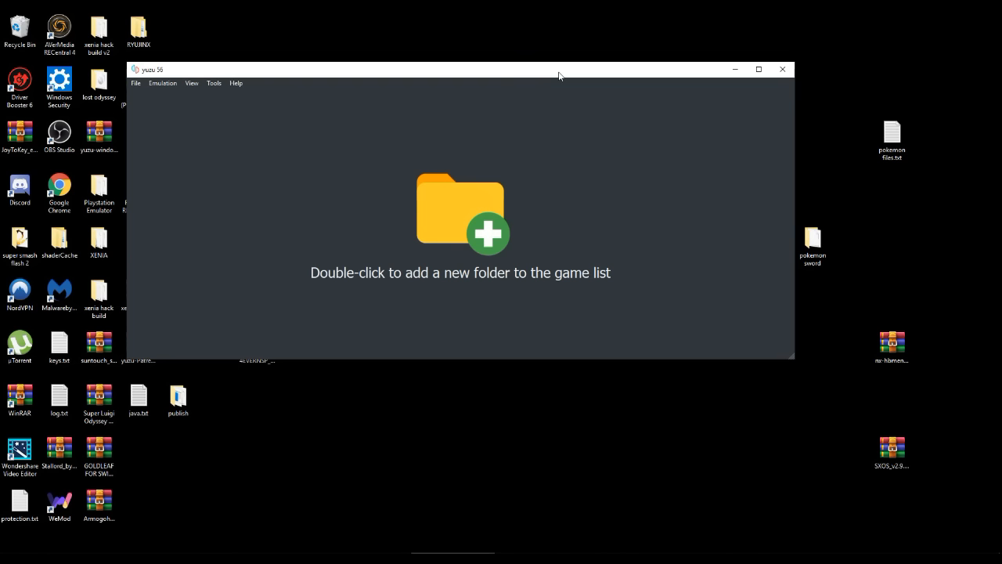
pyautogui.click(162, 83)
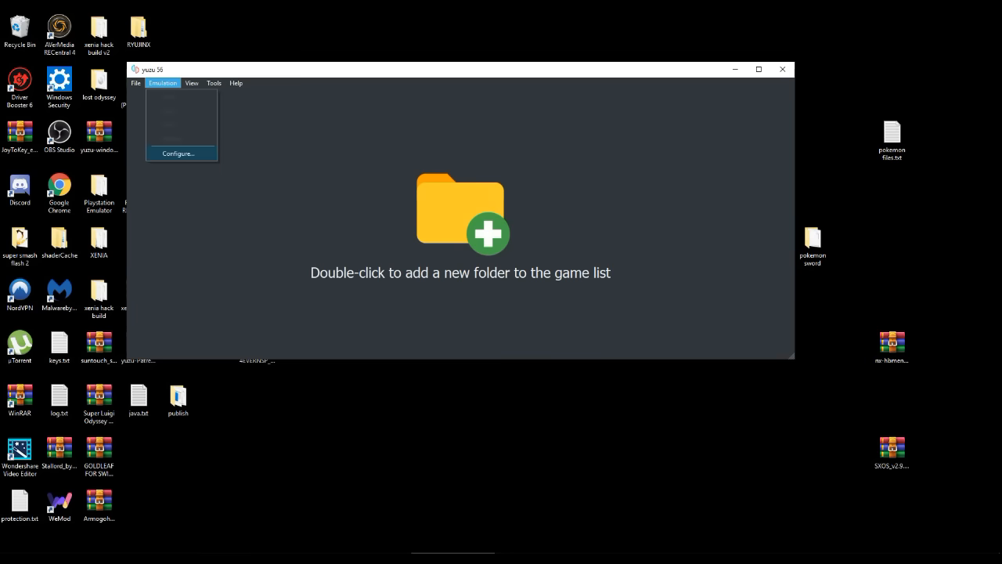
# Review the System and Graphics configuration pages, close with OK, and nudge the window right.
pyautogui.click(178, 153)
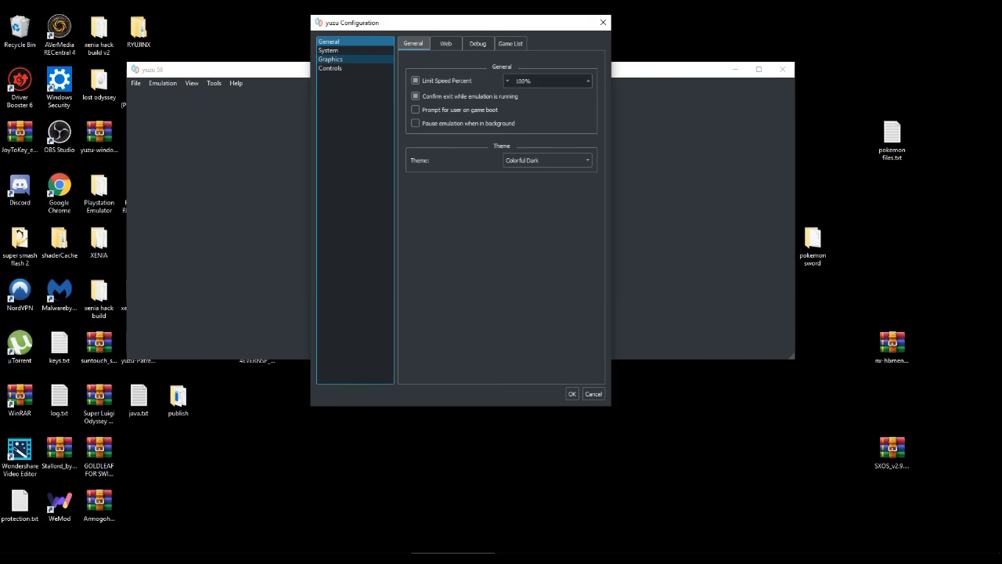
pyautogui.click(329, 50)
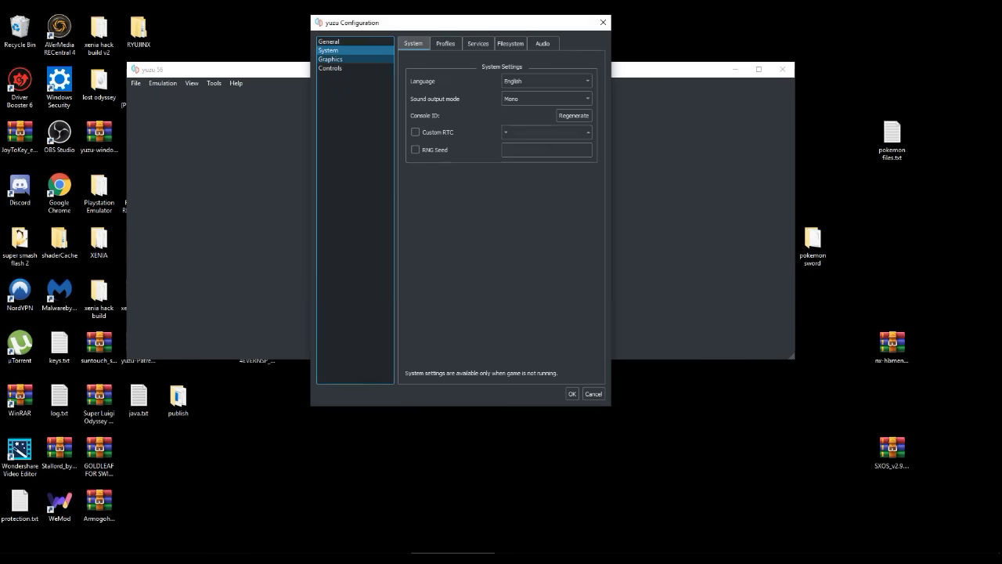
pyautogui.click(330, 58)
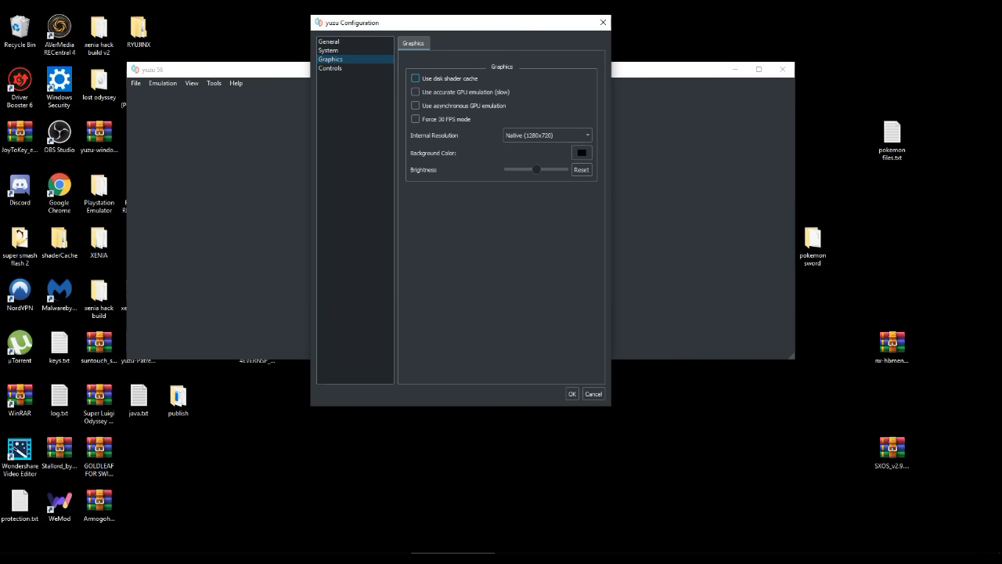
pyautogui.click(572, 394)
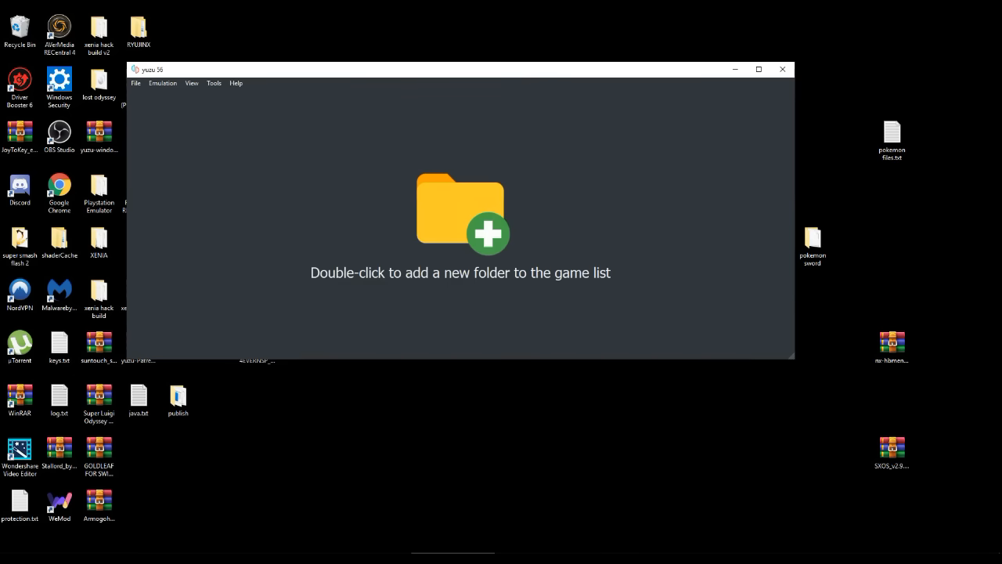
pyautogui.moveTo(470, 69); pyautogui.dragTo(481, 73)
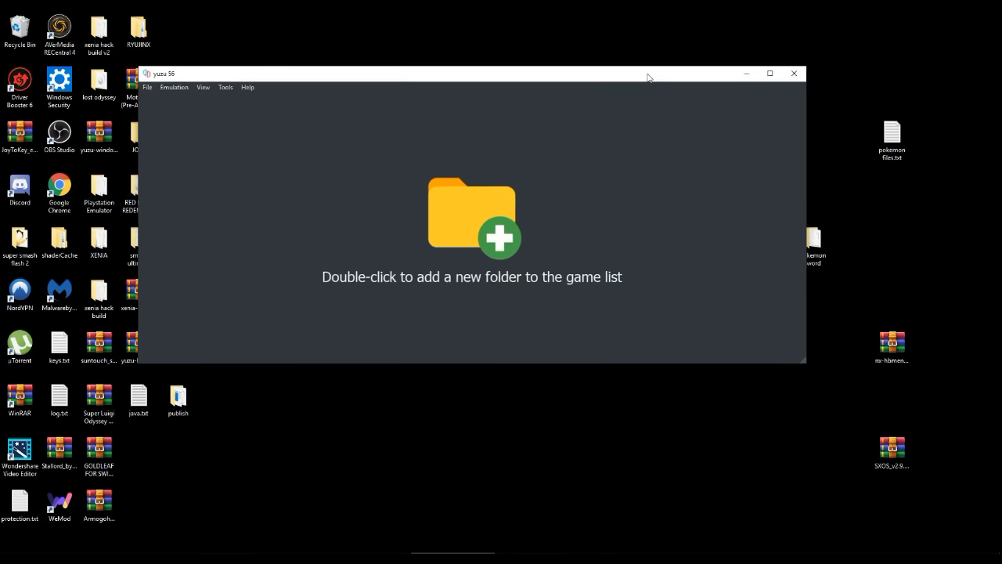